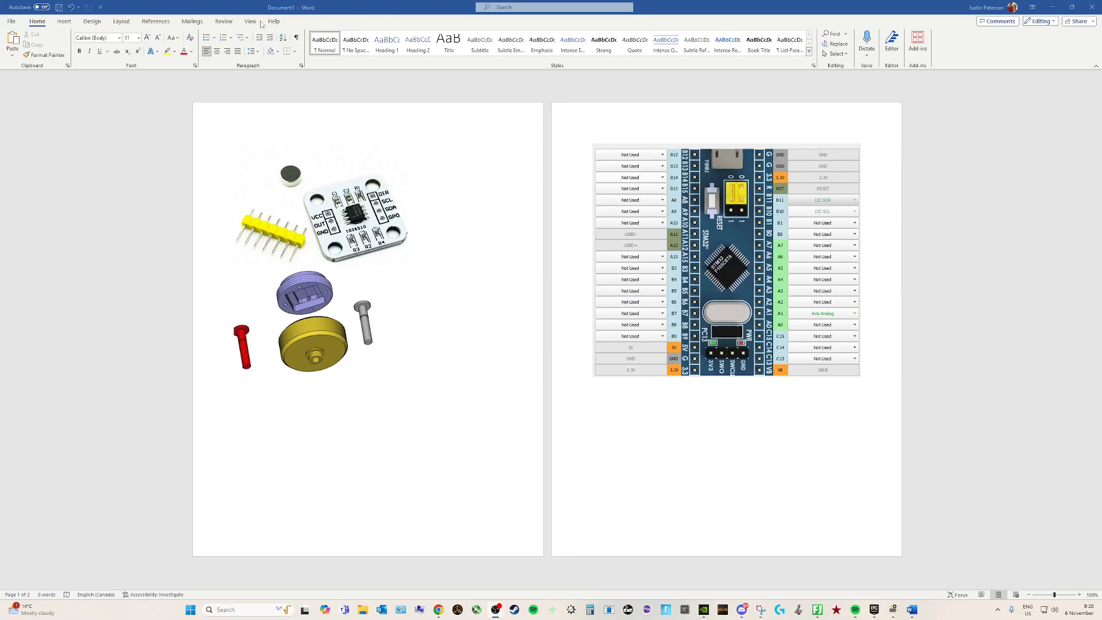
mouse_move(303, 158)
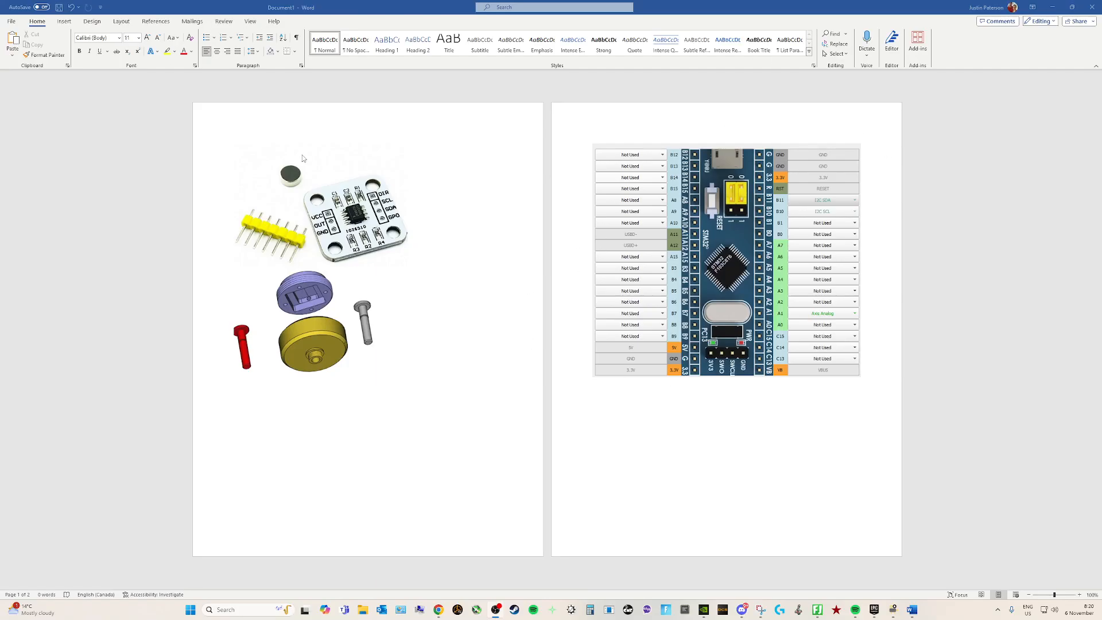
mouse_move(523, 271)
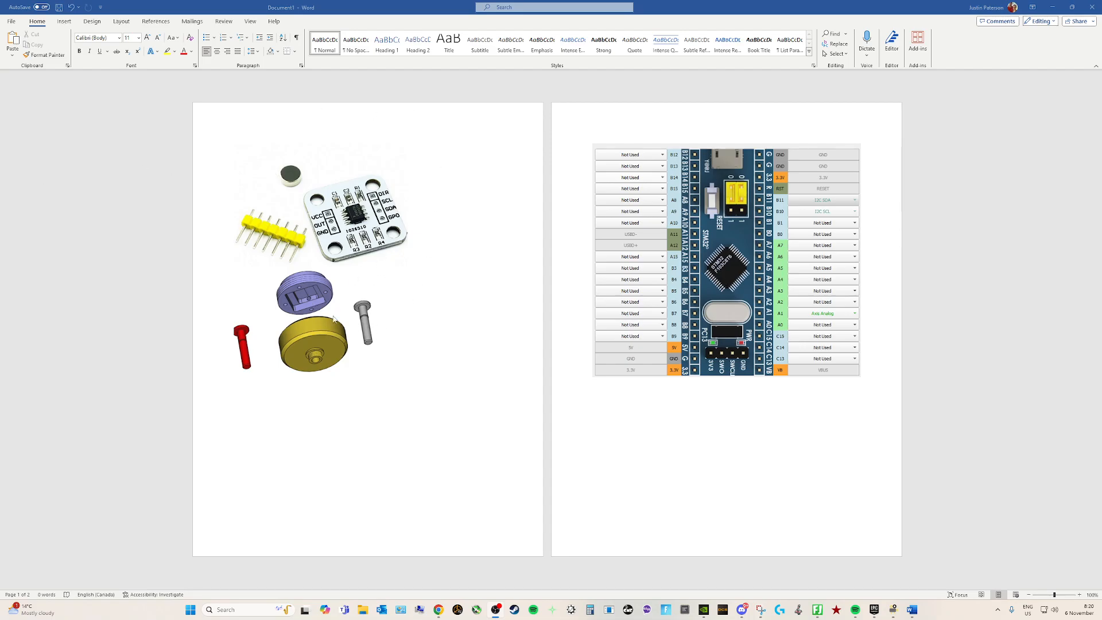
mouse_move(280, 194)
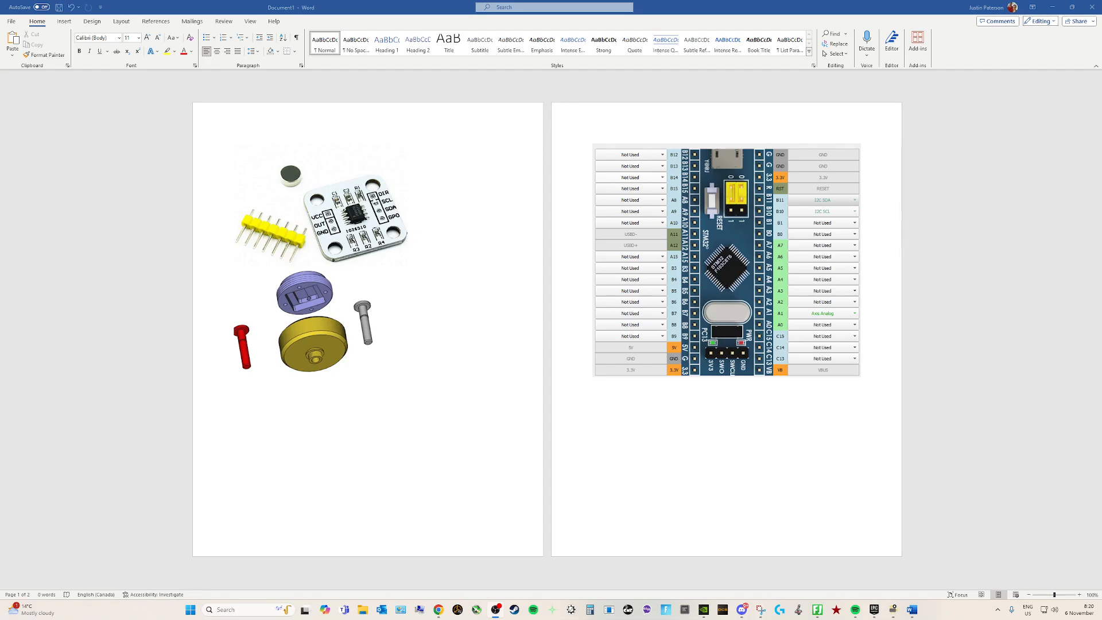
mouse_move(459, 296)
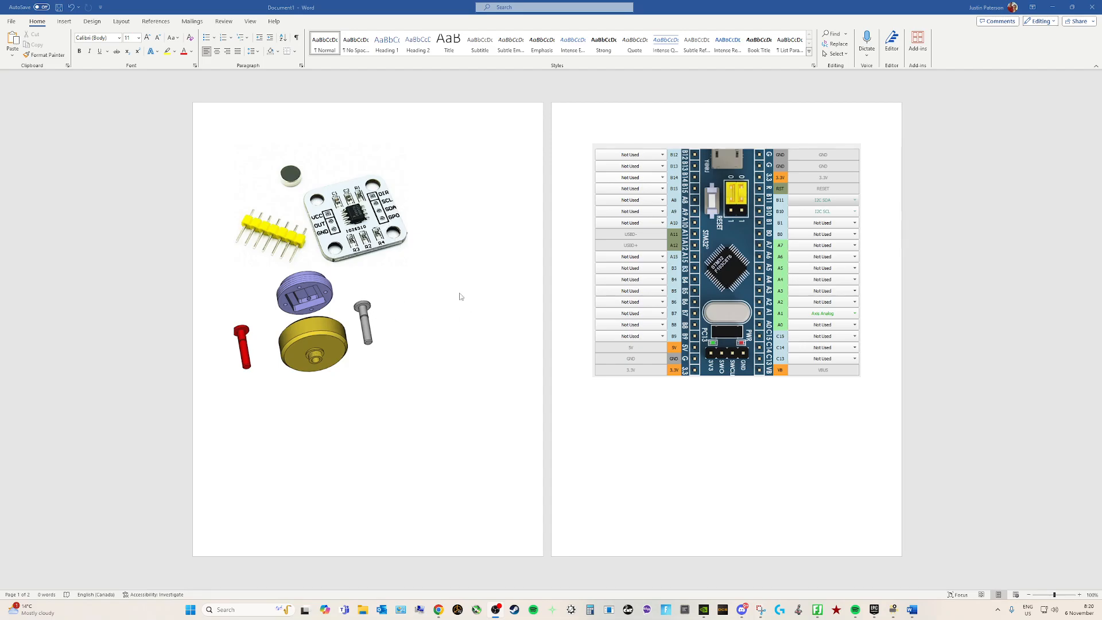
mouse_move(422, 250)
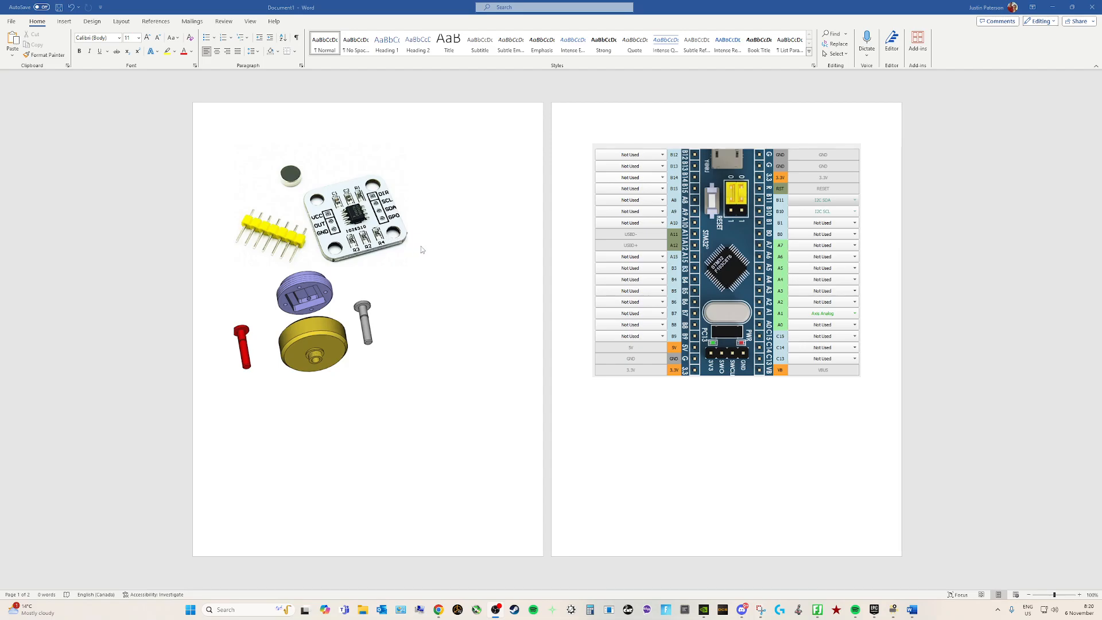
mouse_move(310, 186)
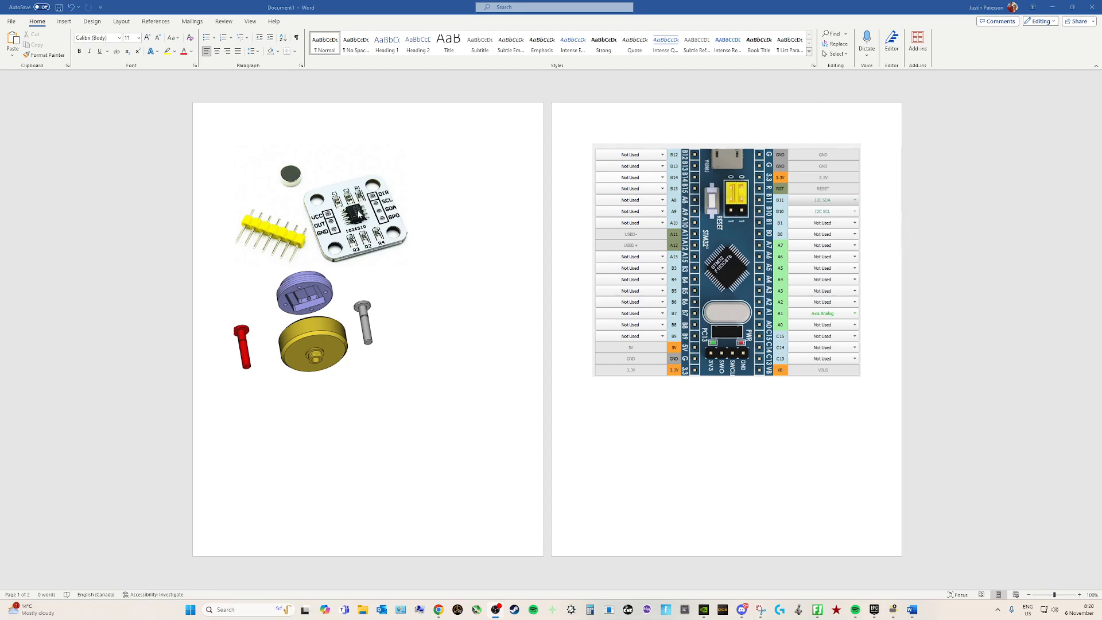
mouse_move(700, 196)
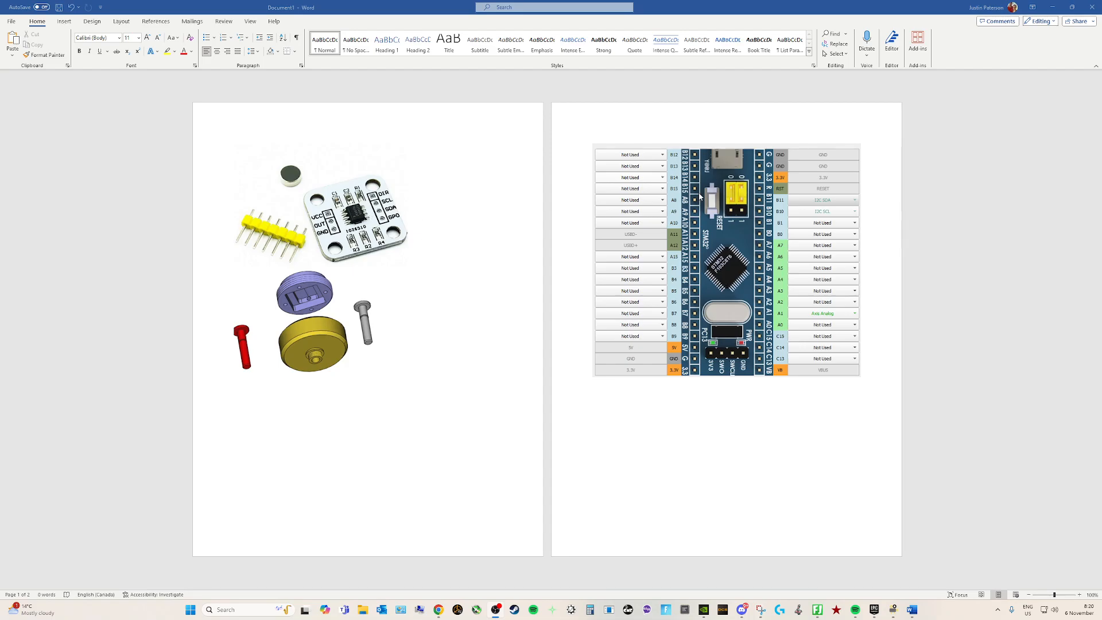
mouse_move(806, 319)
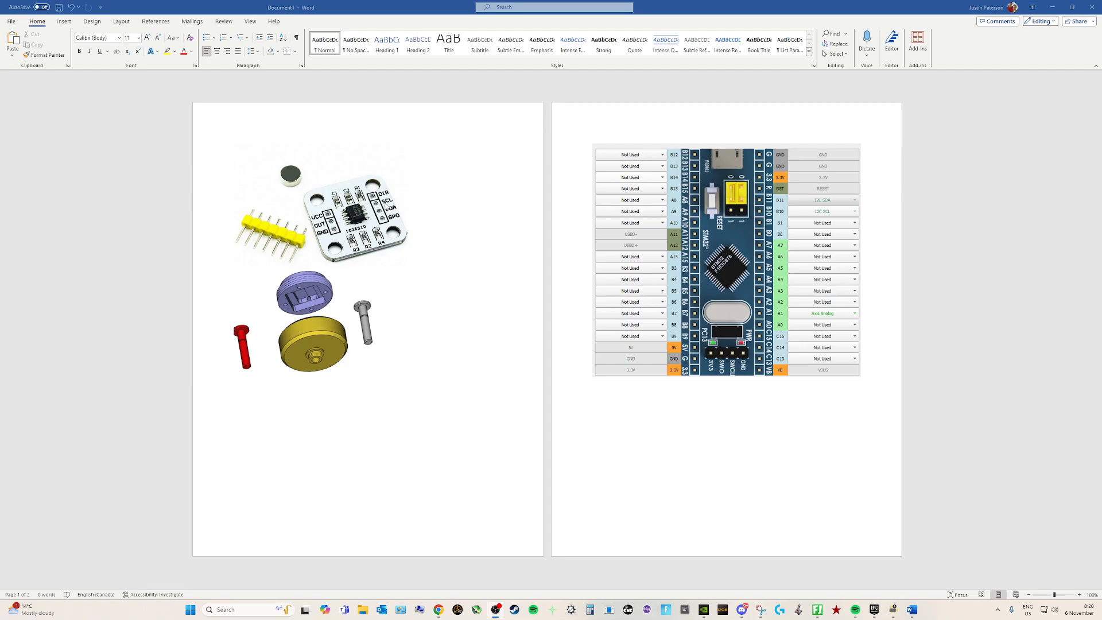
mouse_move(414, 195)
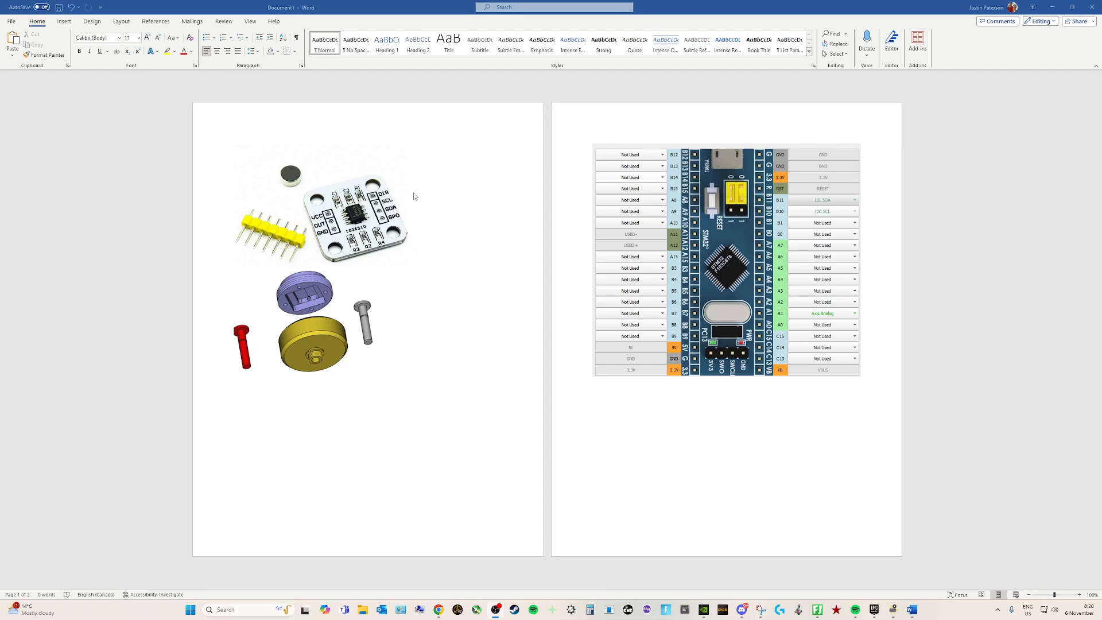
mouse_move(733, 270)
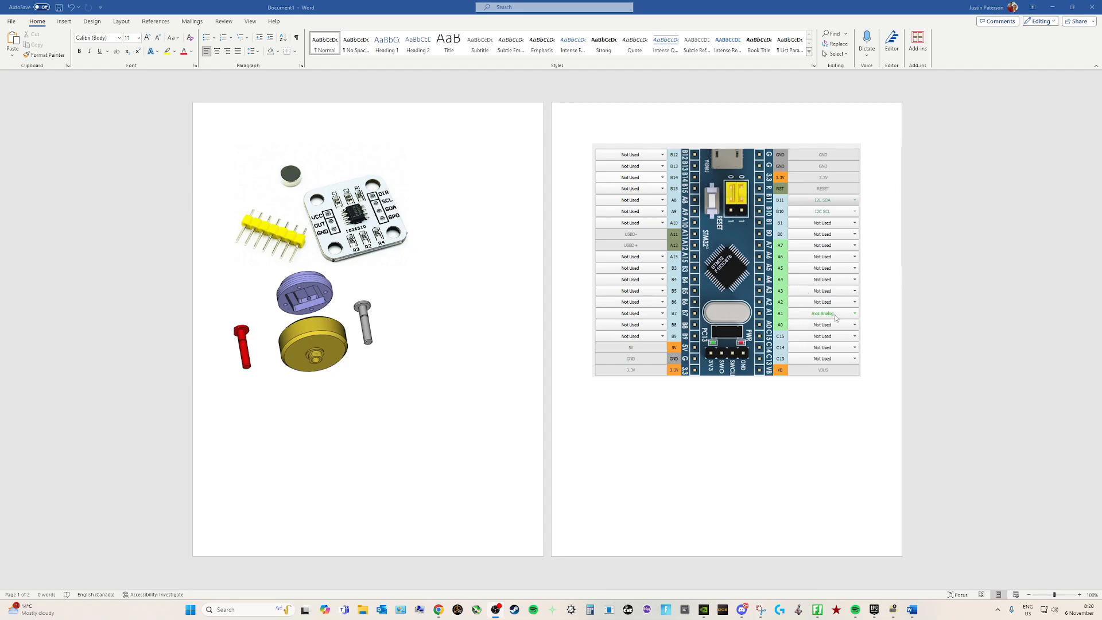
mouse_move(819, 314)
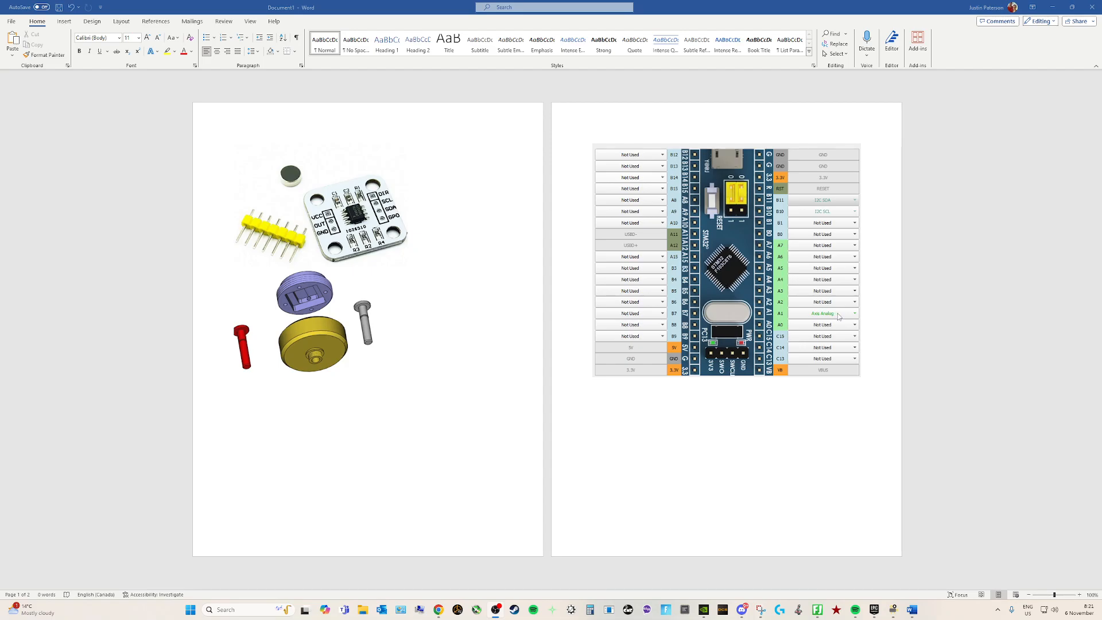
mouse_move(610, 271)
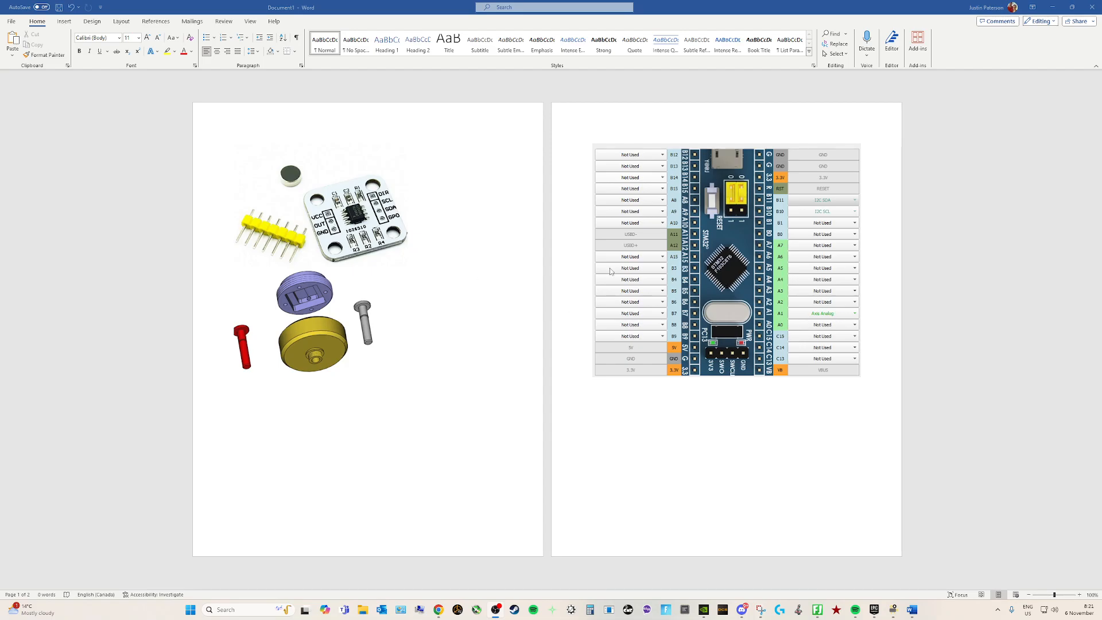
mouse_move(827, 321)
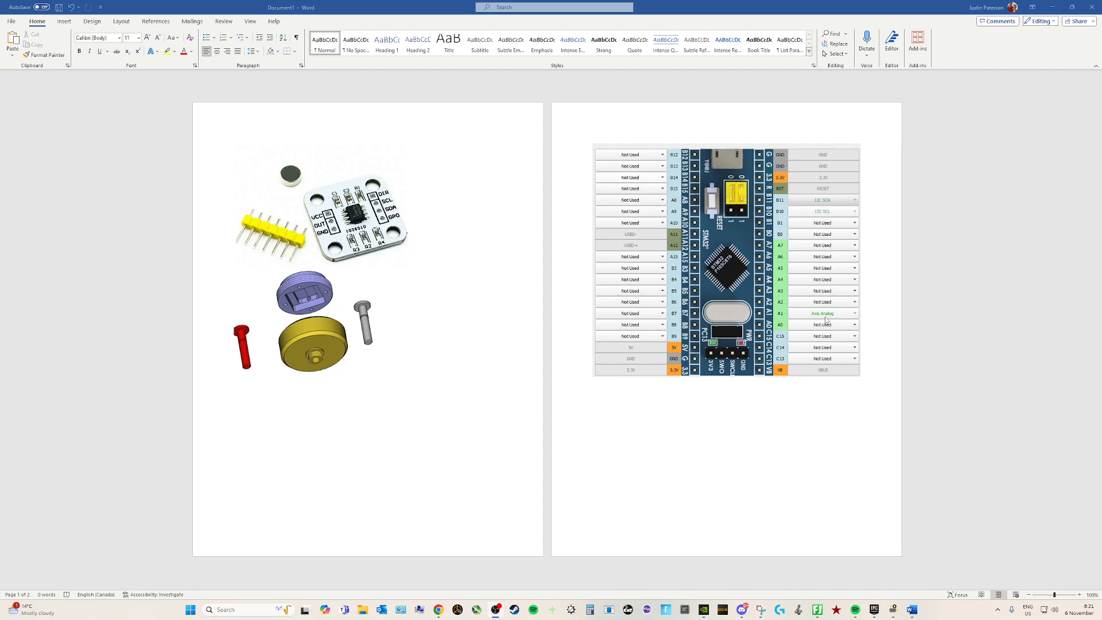
mouse_move(362, 261)
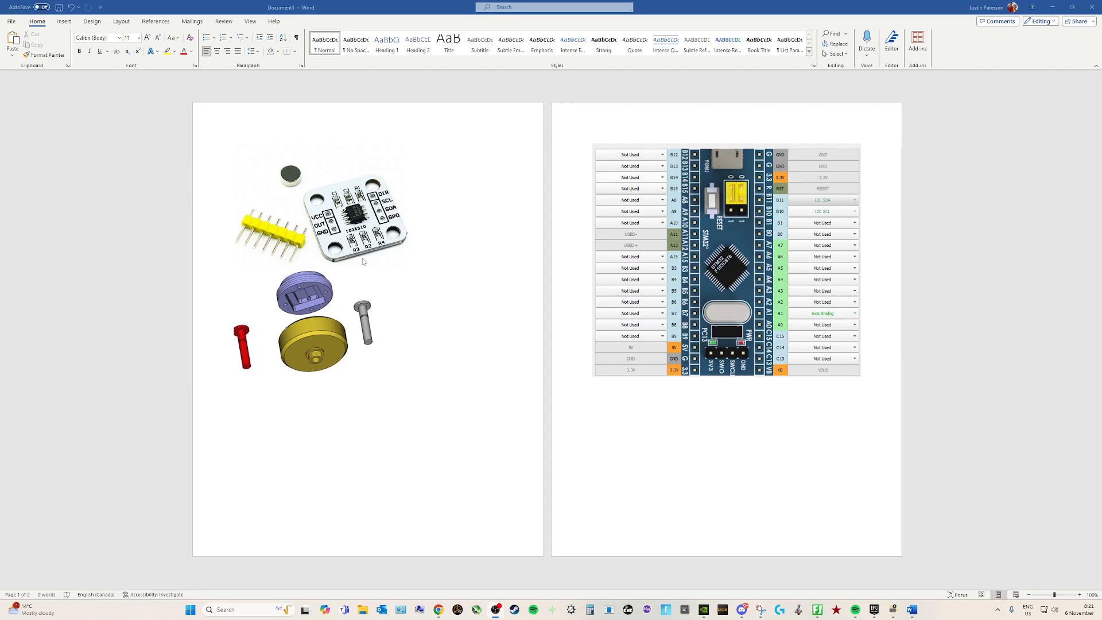
mouse_move(768, 555)
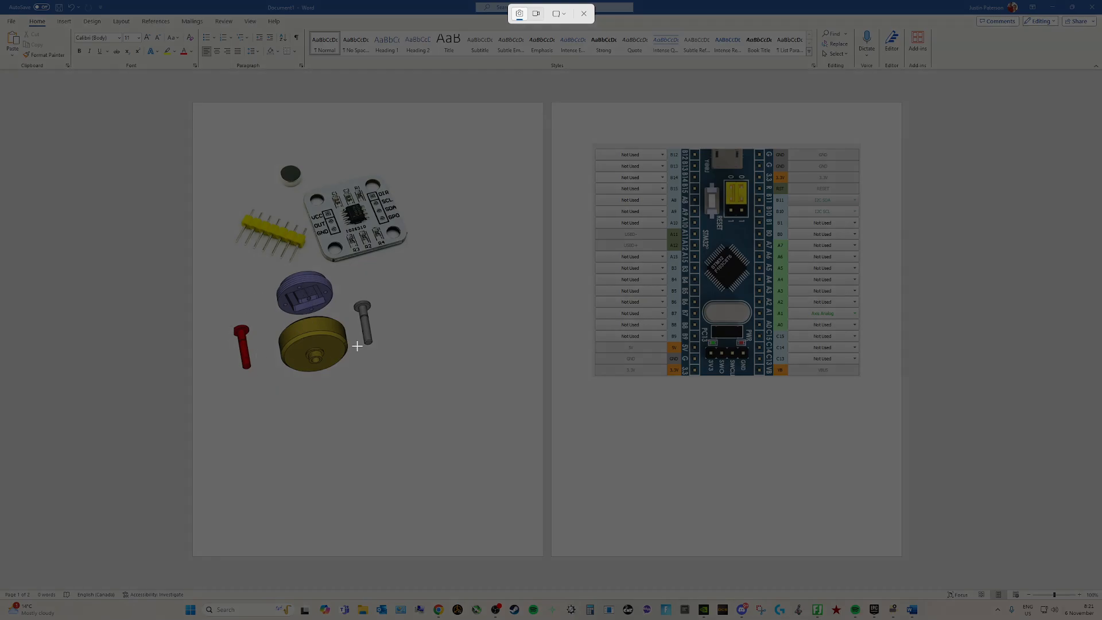
mouse_move(208, 121)
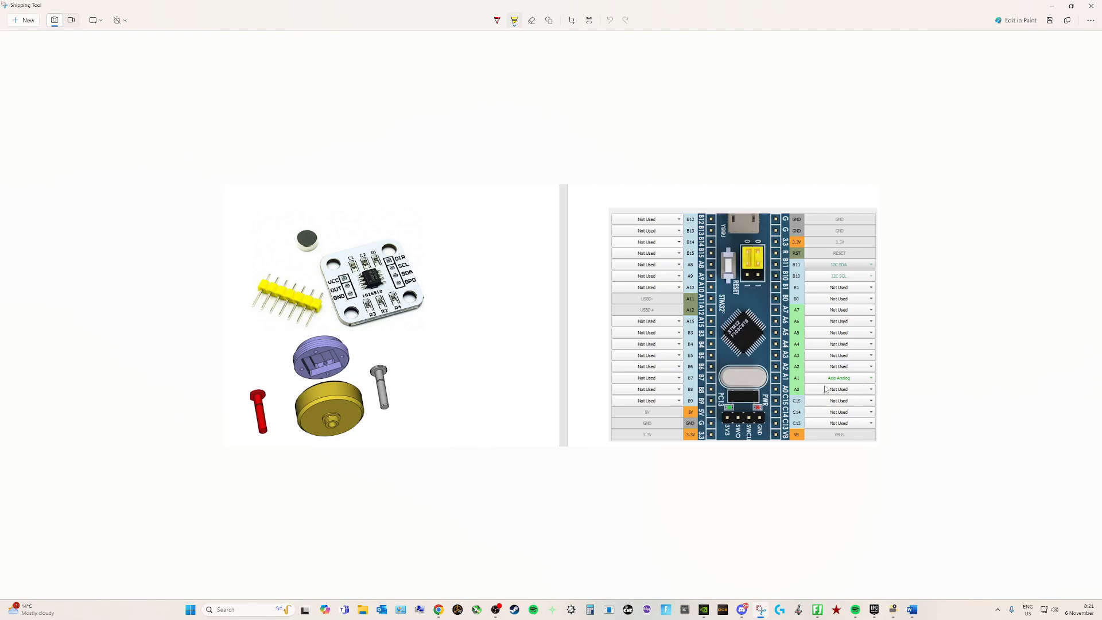
mouse_move(840, 335)
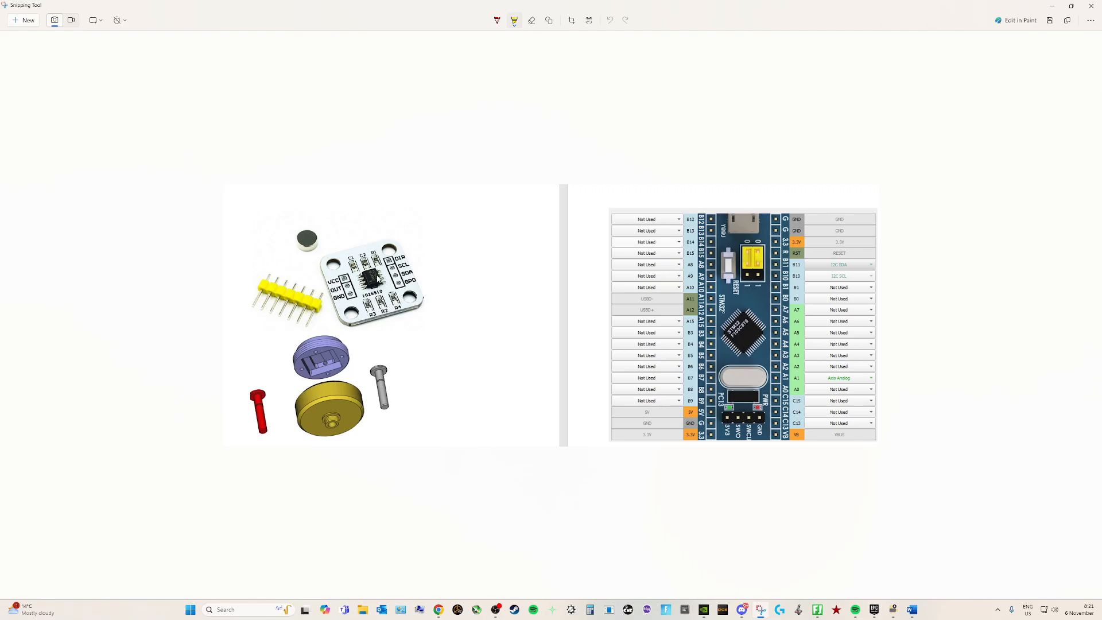
mouse_move(422, 278)
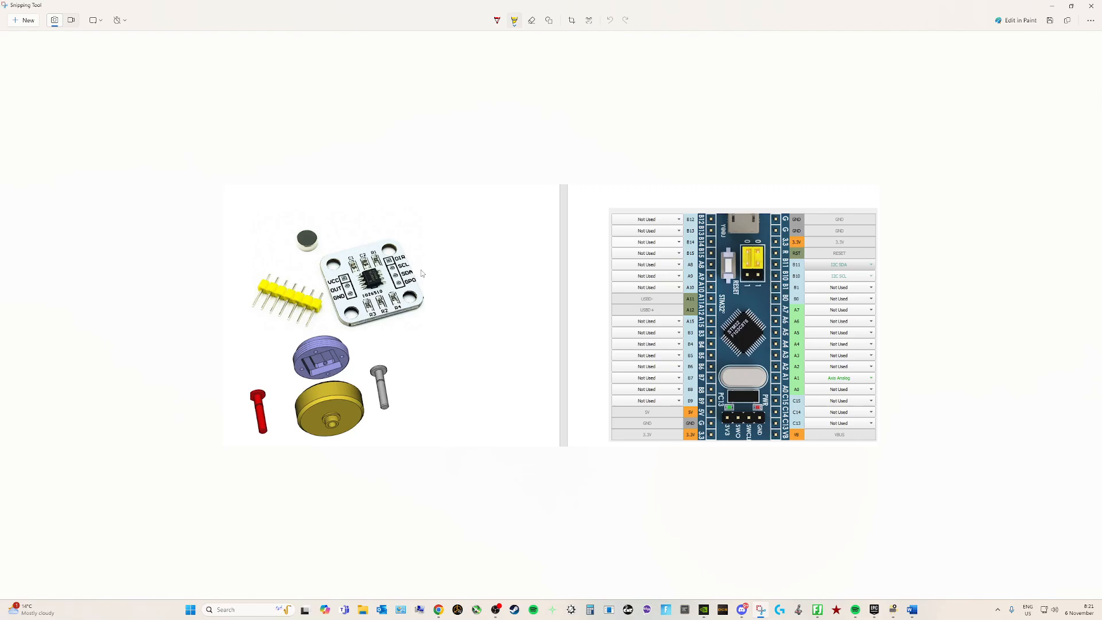
mouse_move(455, 344)
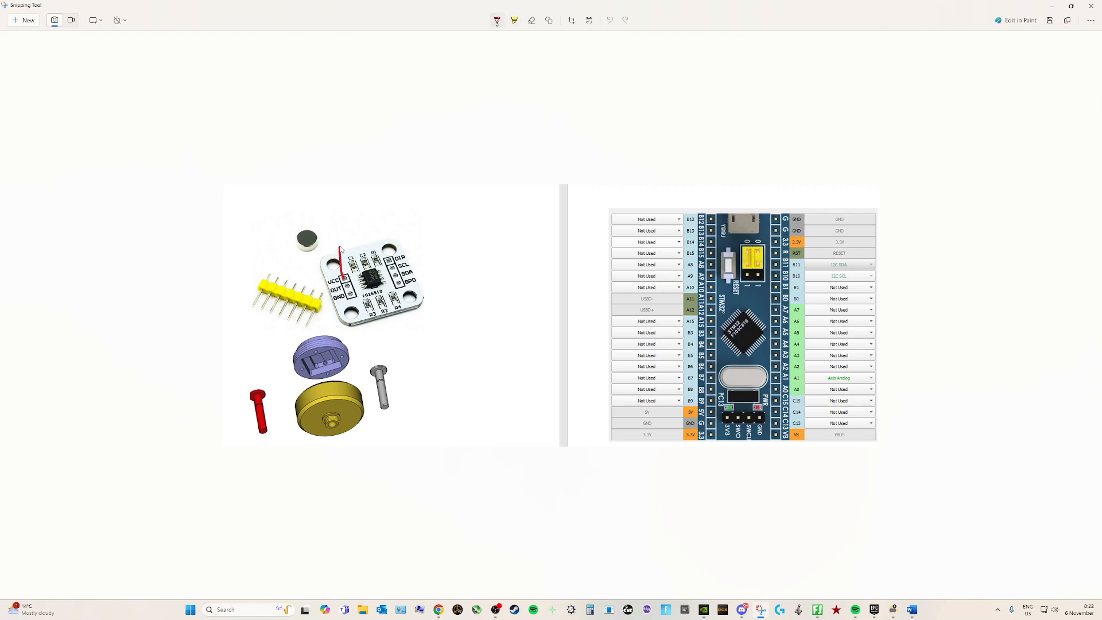
- Draw a red wire from the sensor pin down to the board pinout
left_click_drag(345, 242, 556, 390)
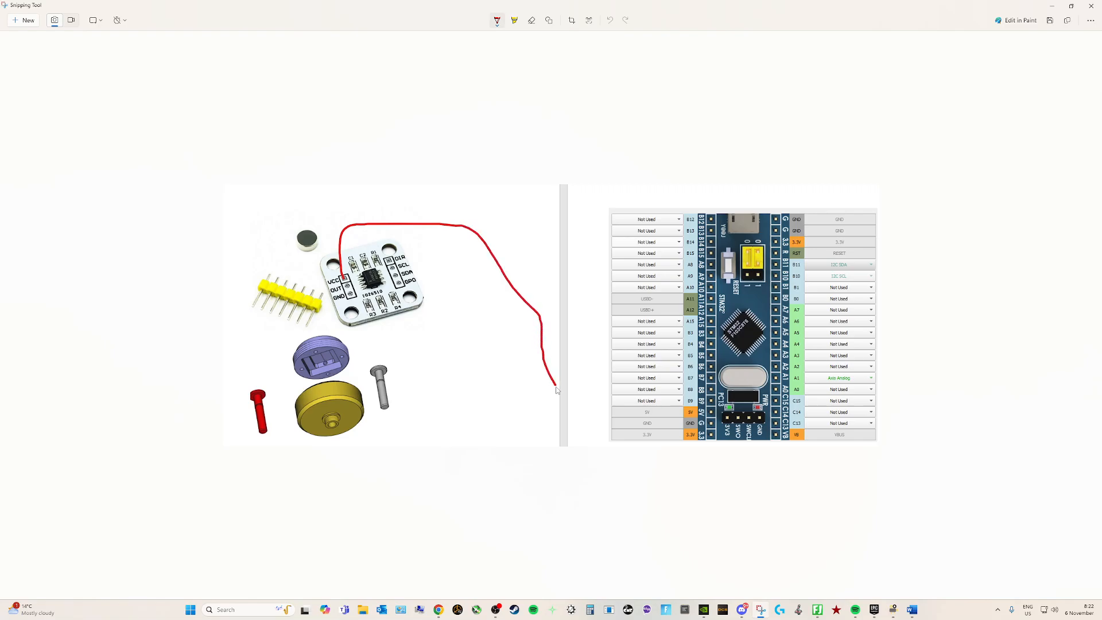
left_click_drag(552, 390, 619, 412)
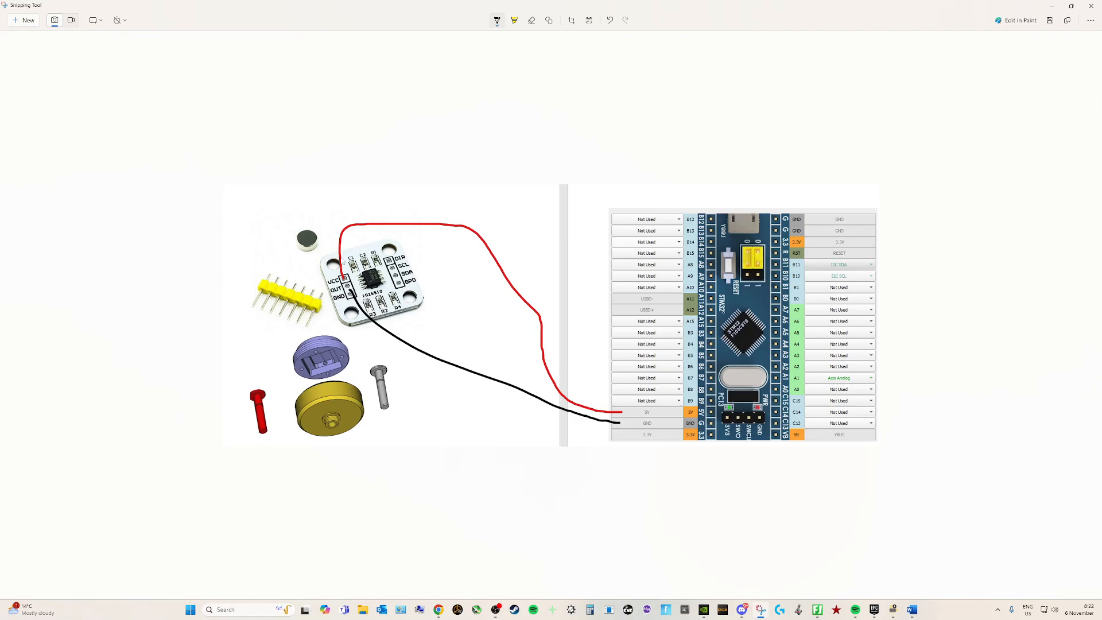
- Draw a green wire from the sensor OUT pin to the board's A1 analog pin
left_click(496, 21)
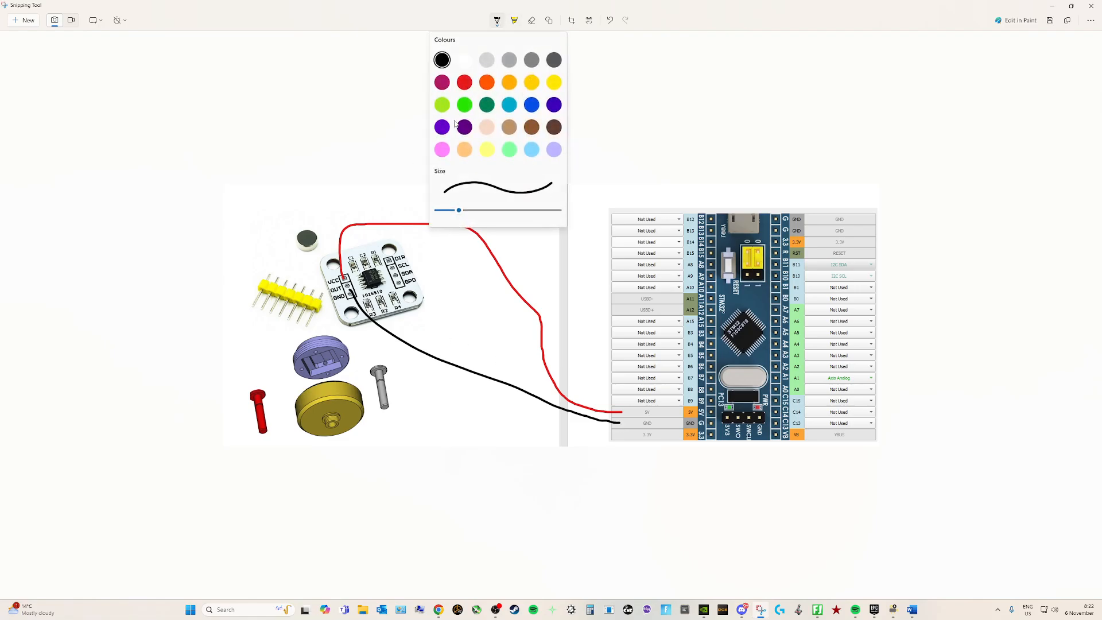
left_click(496, 21)
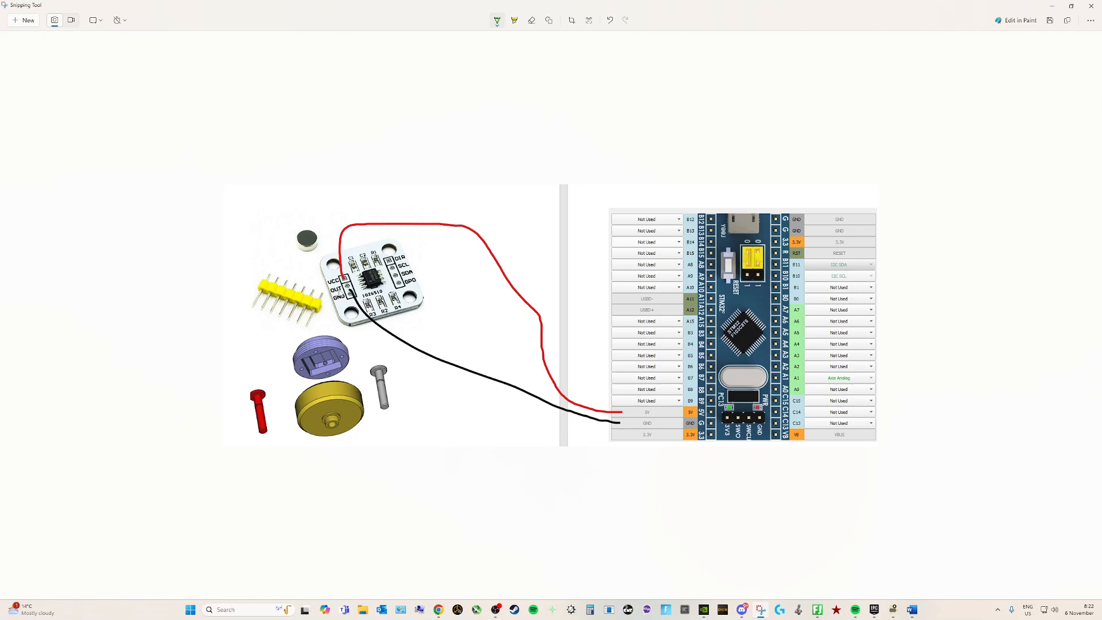
left_click_drag(320, 306, 365, 341)
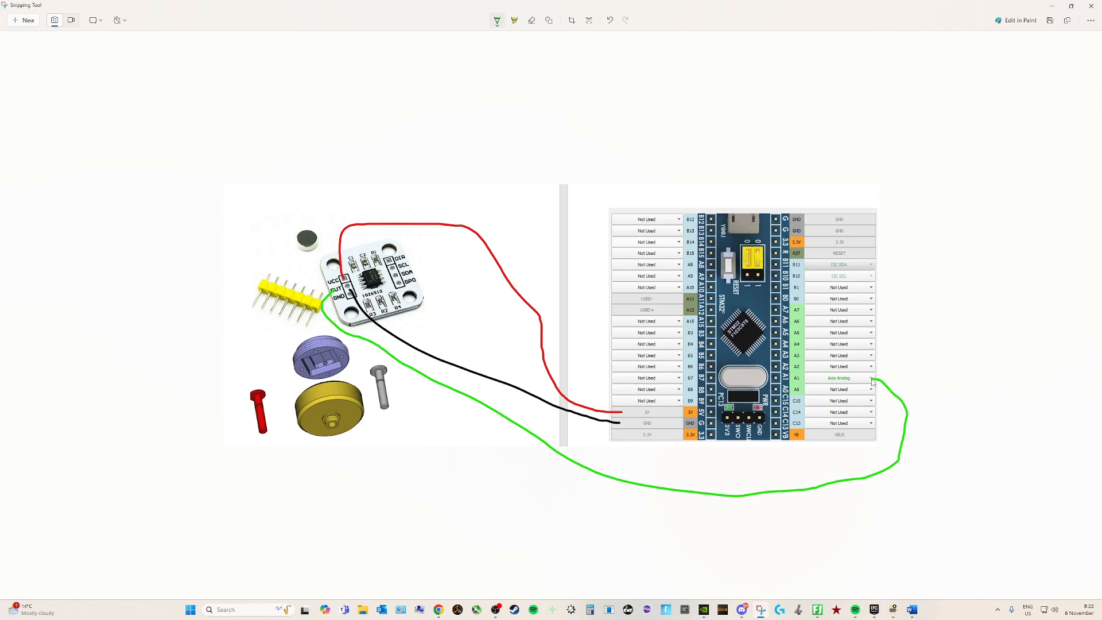
mouse_move(822, 389)
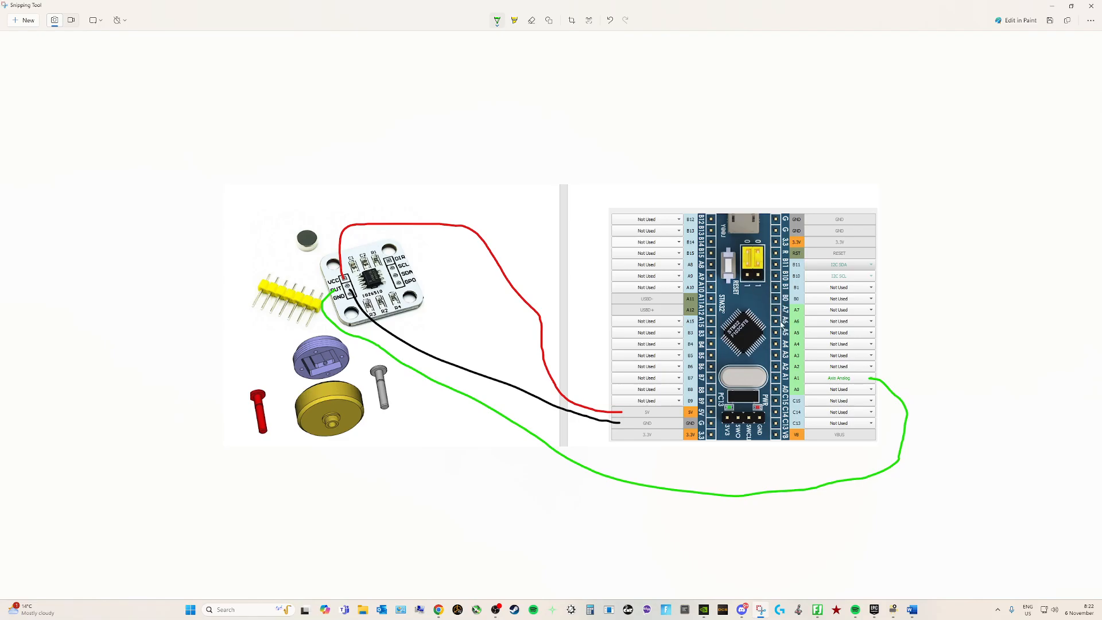
mouse_move(449, 356)
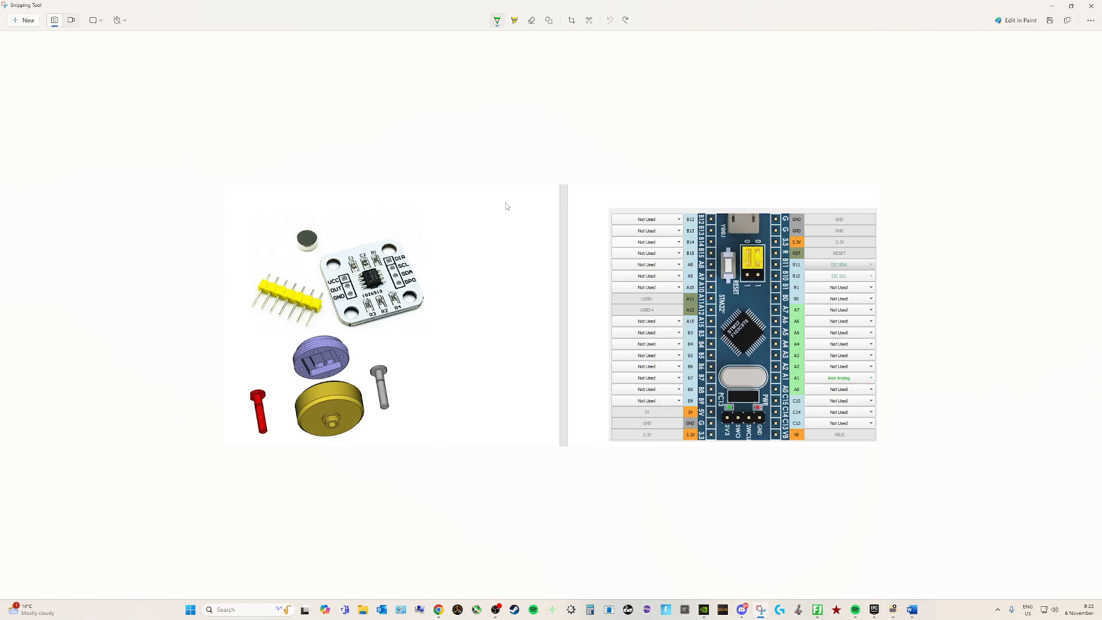
- Cross out an unused pin on the sensor board with the red pen
left_click(496, 21)
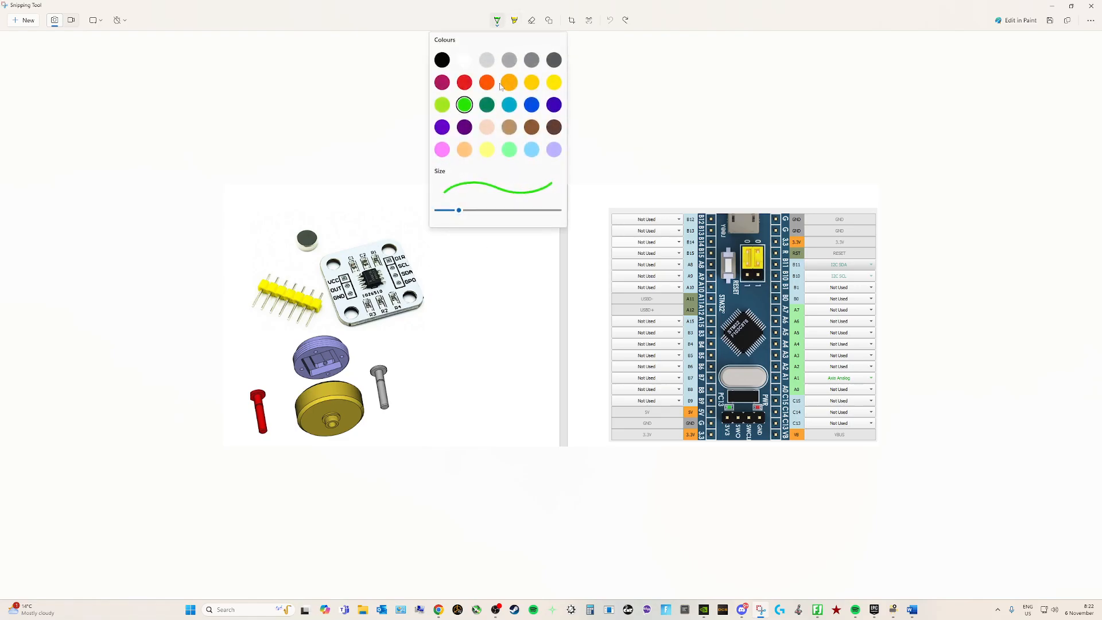
left_click(496, 21)
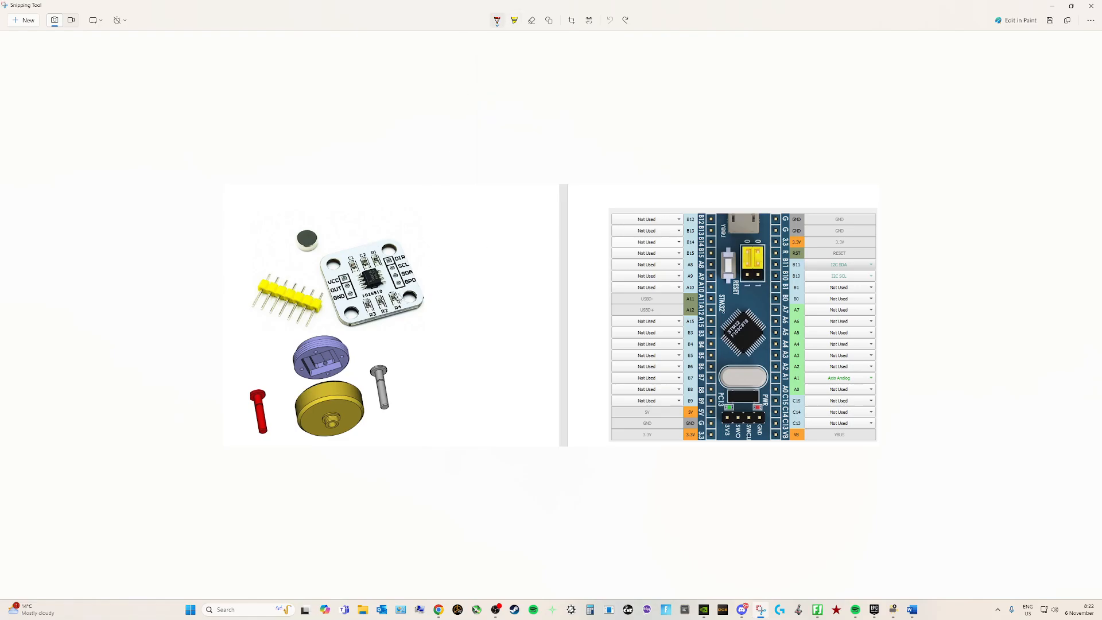
left_click_drag(387, 288, 398, 298)
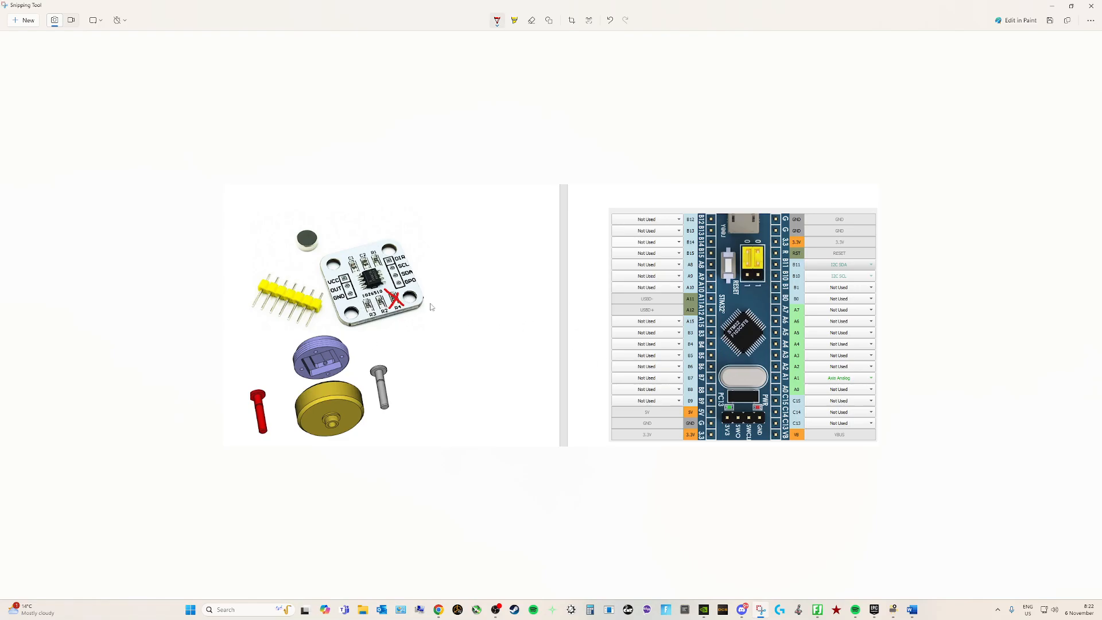
mouse_move(459, 352)
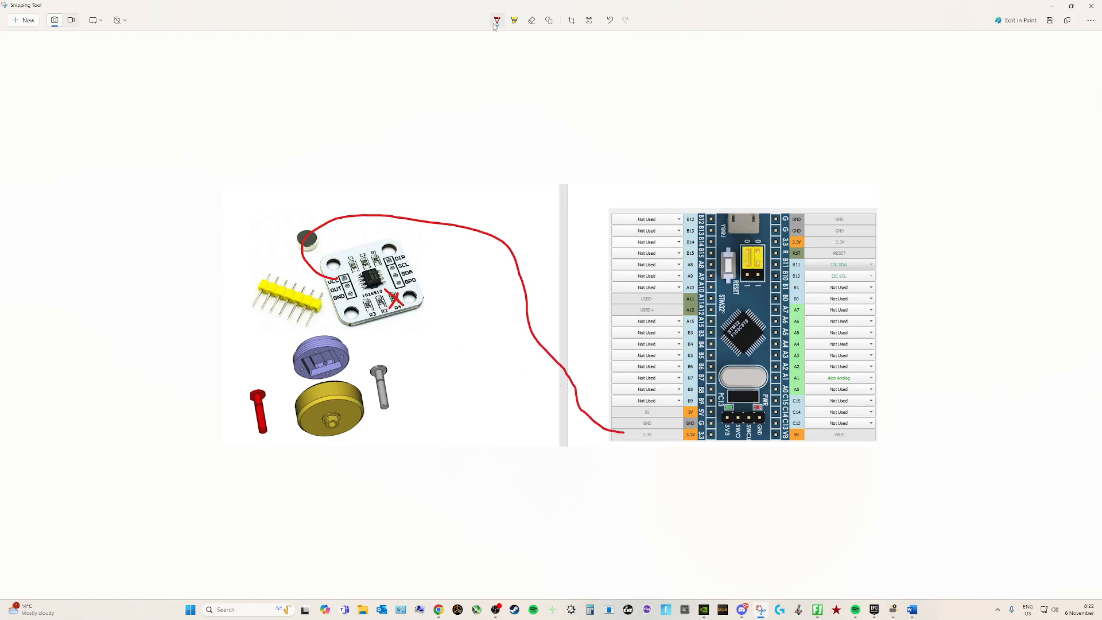
- Draw a black wire from the sensor GND to the board GND
left_click(496, 21)
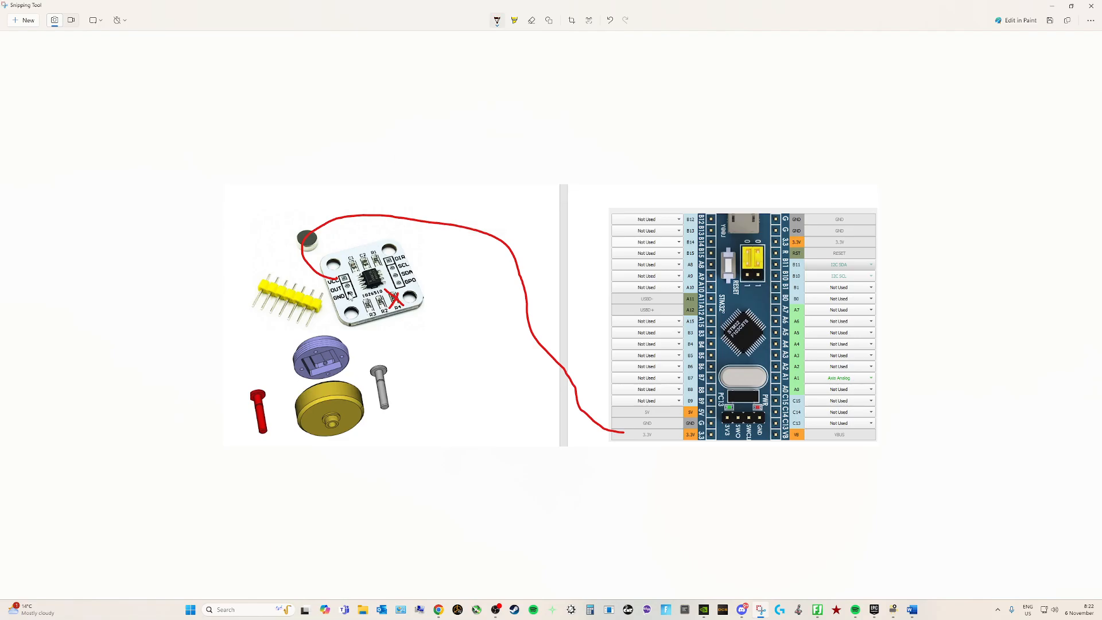
left_click_drag(351, 323, 619, 424)
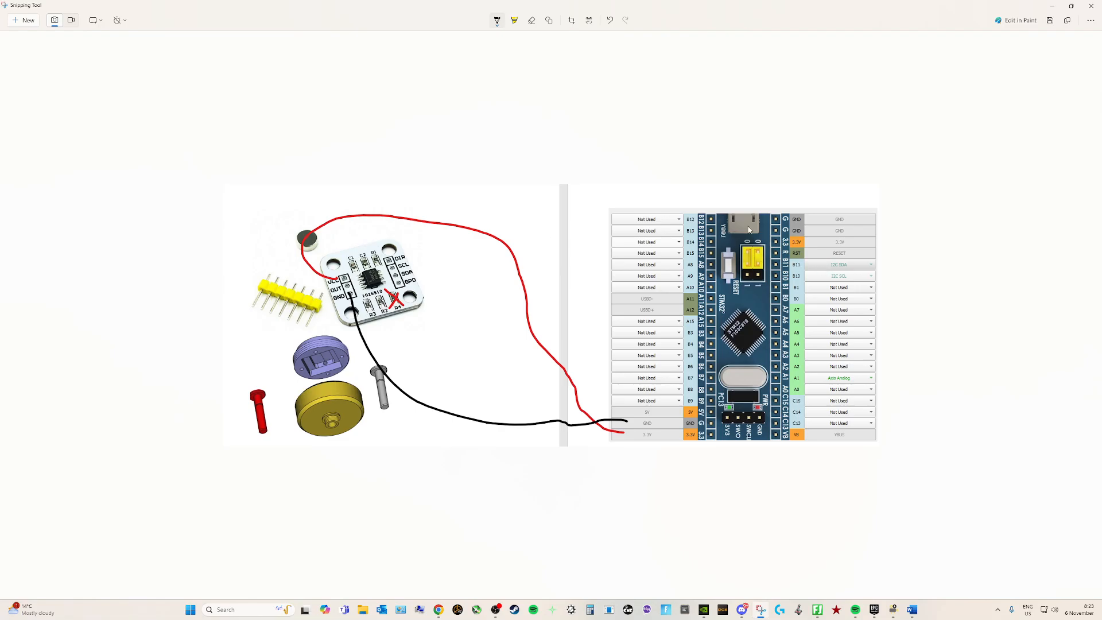
- Draw a green wire from the sensor SCL pin to the board's I2C pin
left_click(496, 20)
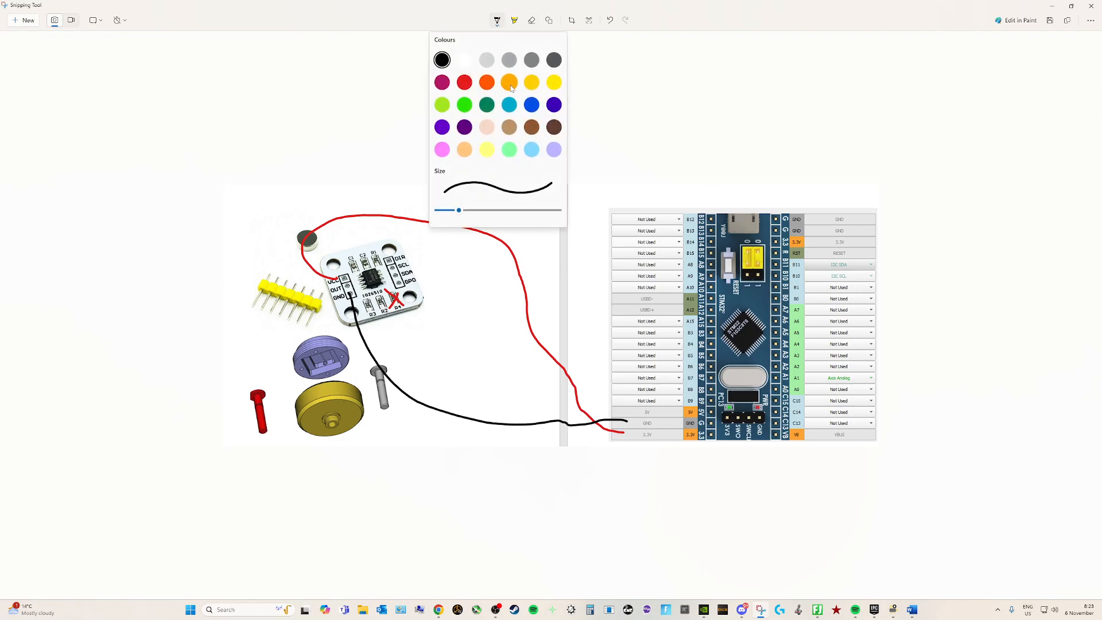
left_click(495, 21)
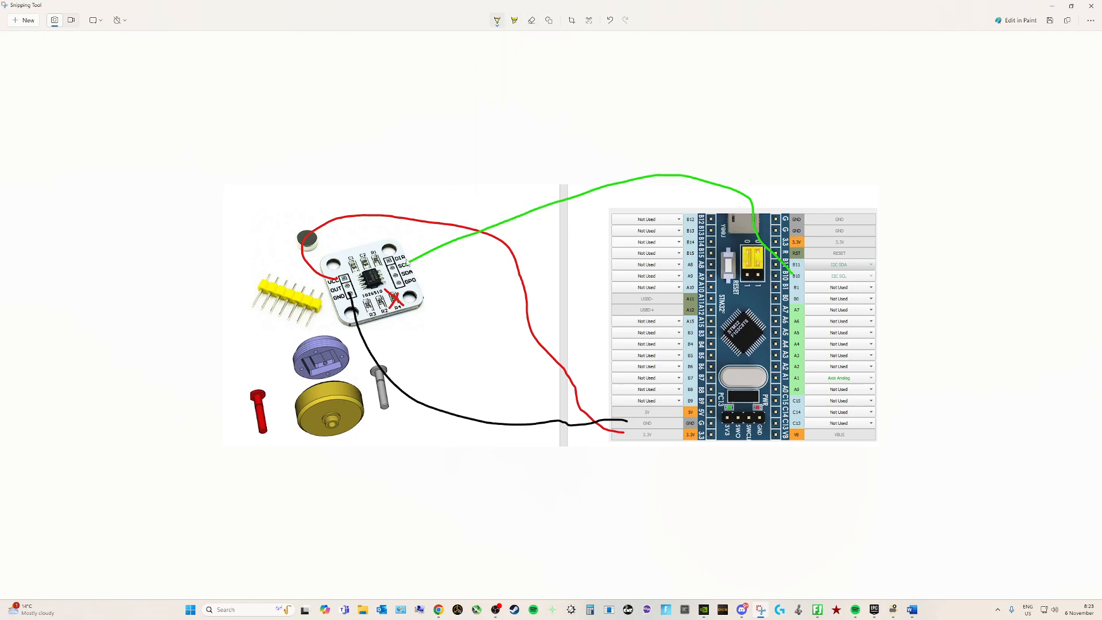
left_click_drag(411, 265, 678, 204)
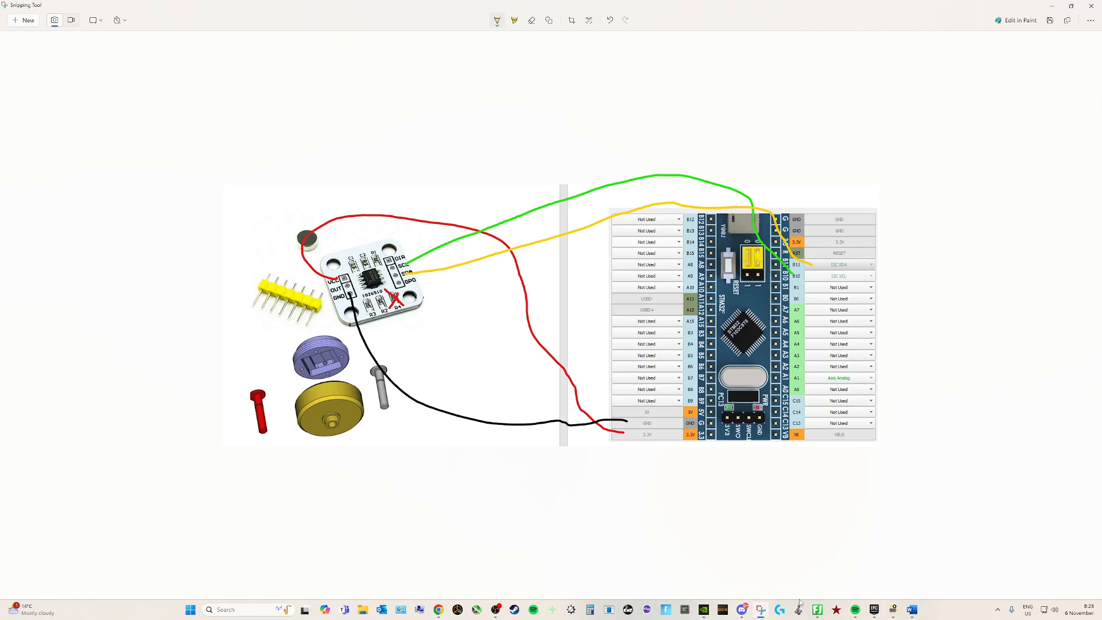
mouse_move(571, 447)
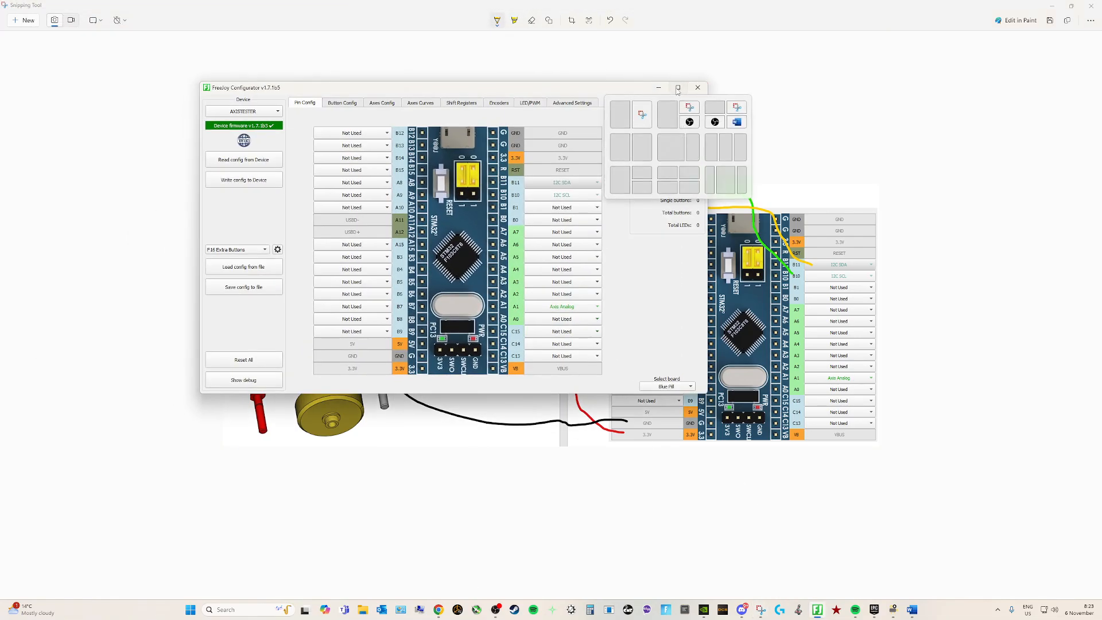
- Maximize FreeJoy Configurator and show the Axes Config page with live Rx and Ry readings
left_click(677, 88)
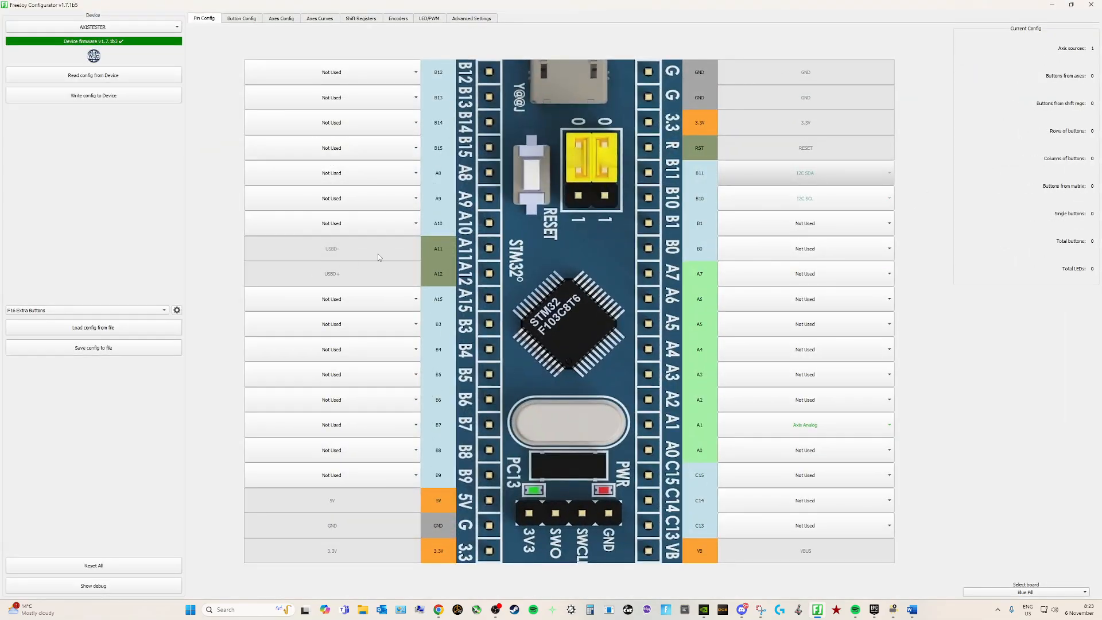
left_click(283, 19)
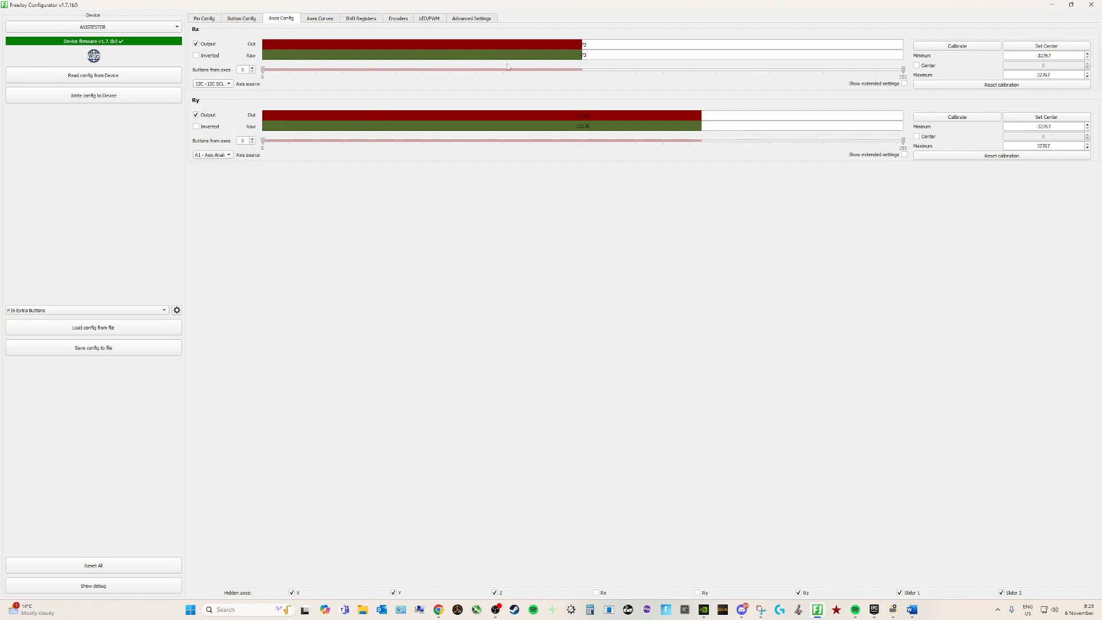
mouse_move(505, 80)
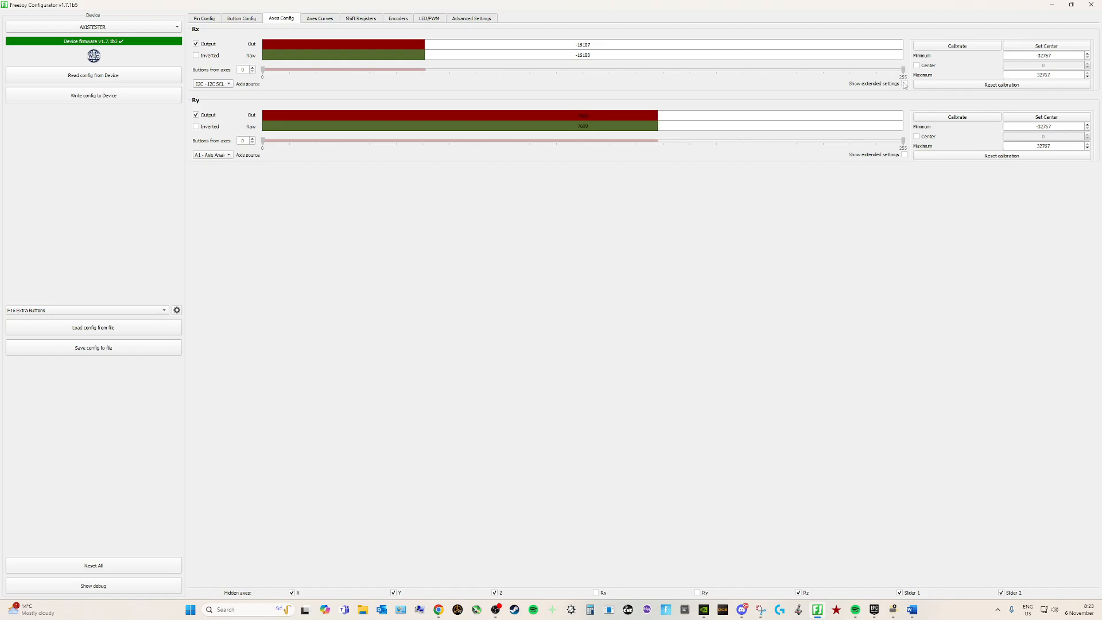
- Reveal Rx's extended settings showing the AS5600 I2C address and resolution
left_click(907, 85)
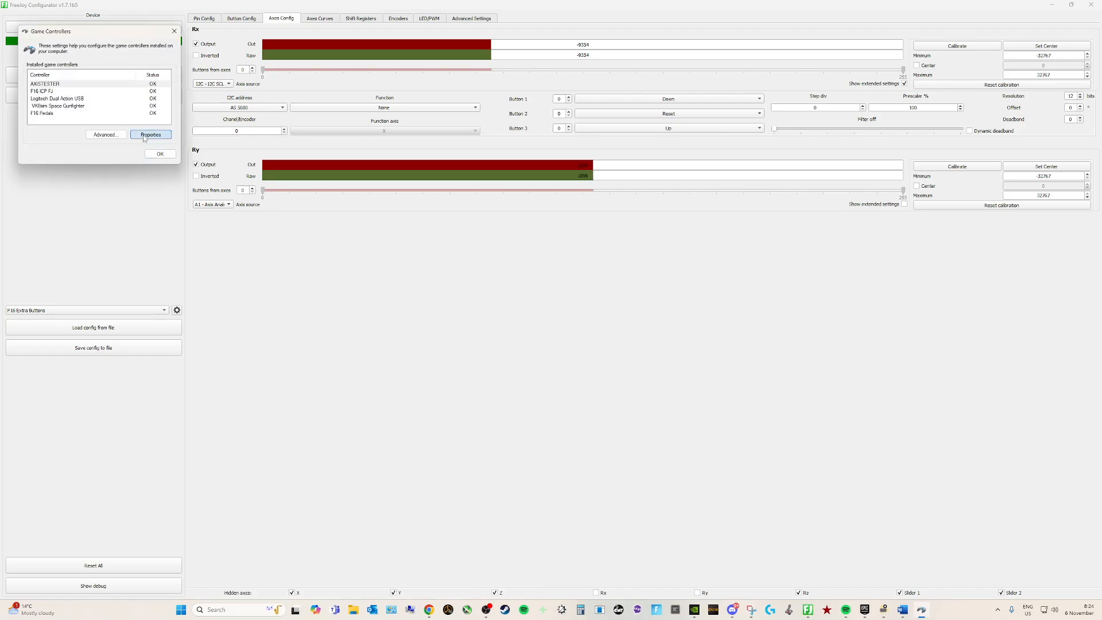
- Select the AXISTESTER controller in the Windows Game Controllers list
left_click(151, 135)
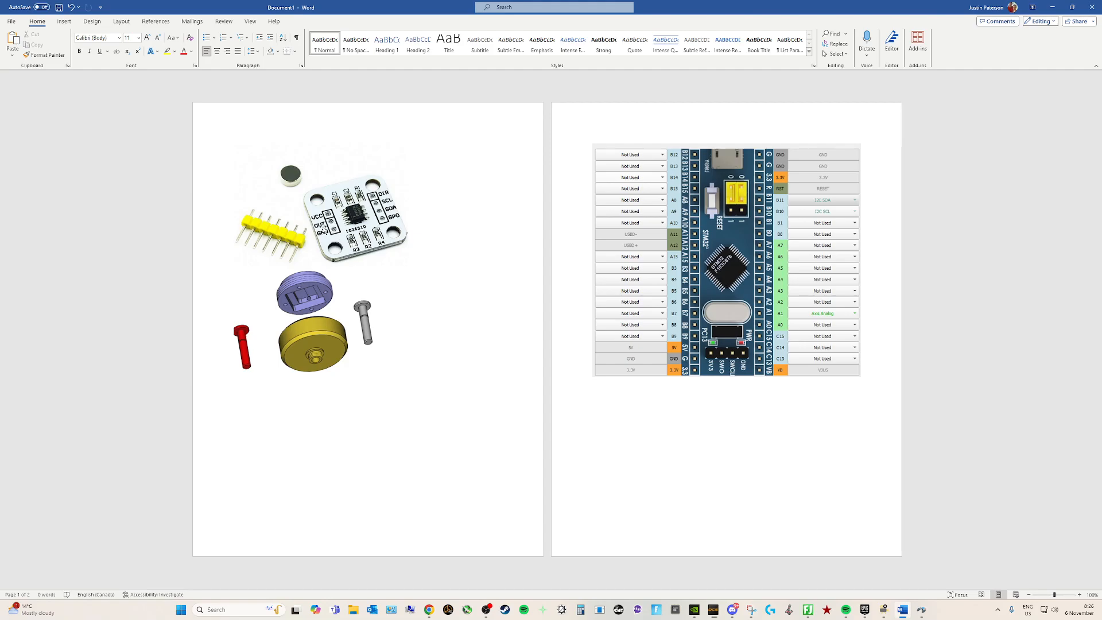
- Switch from Word to the running DCS World main menu
left_click(374, 383)
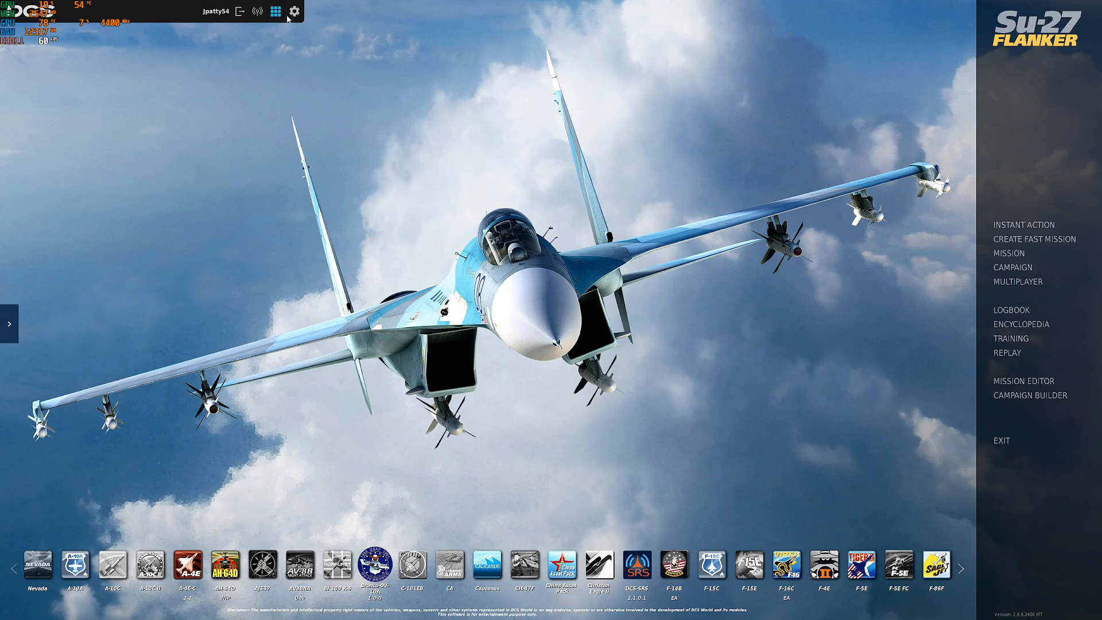
- Show the DCS Options controls page filtered to Axis Commands only
left_click(295, 11)
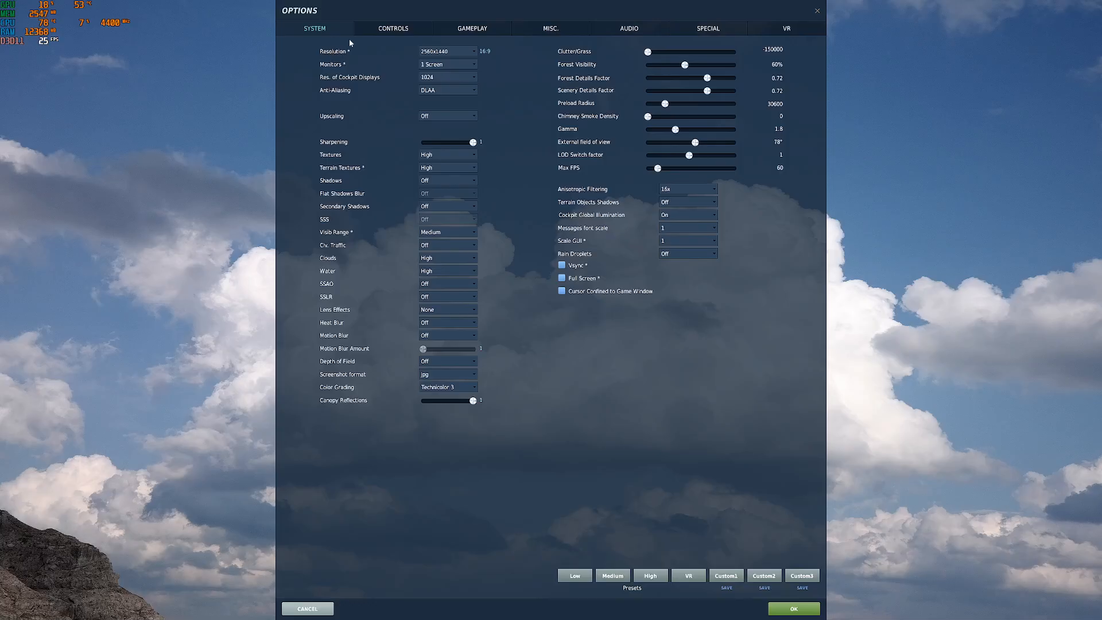
left_click(393, 27)
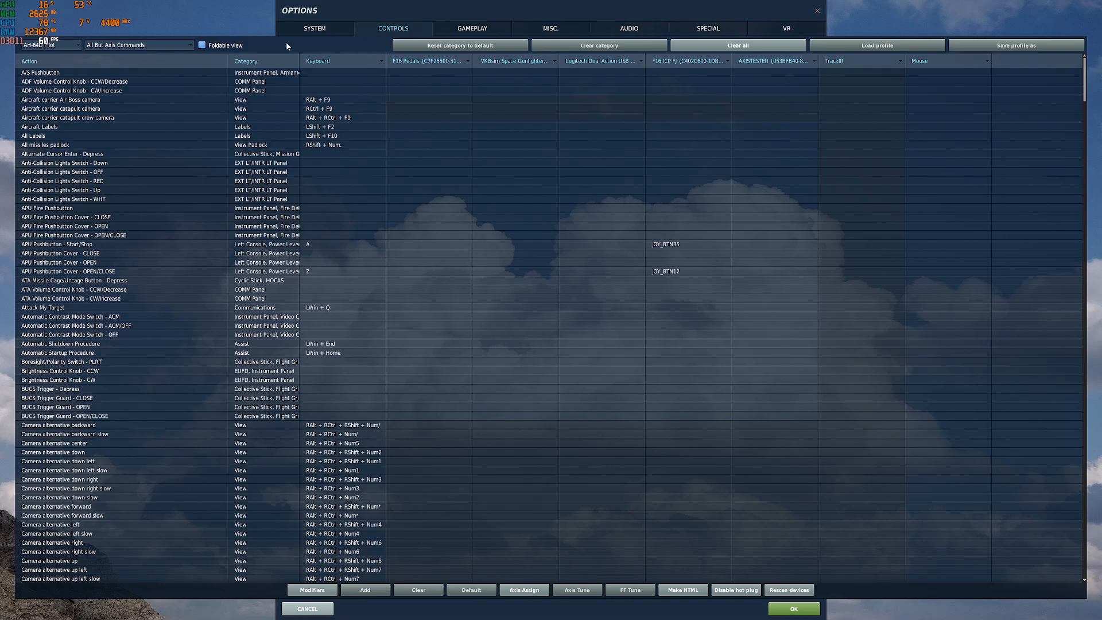
left_click(48, 44)
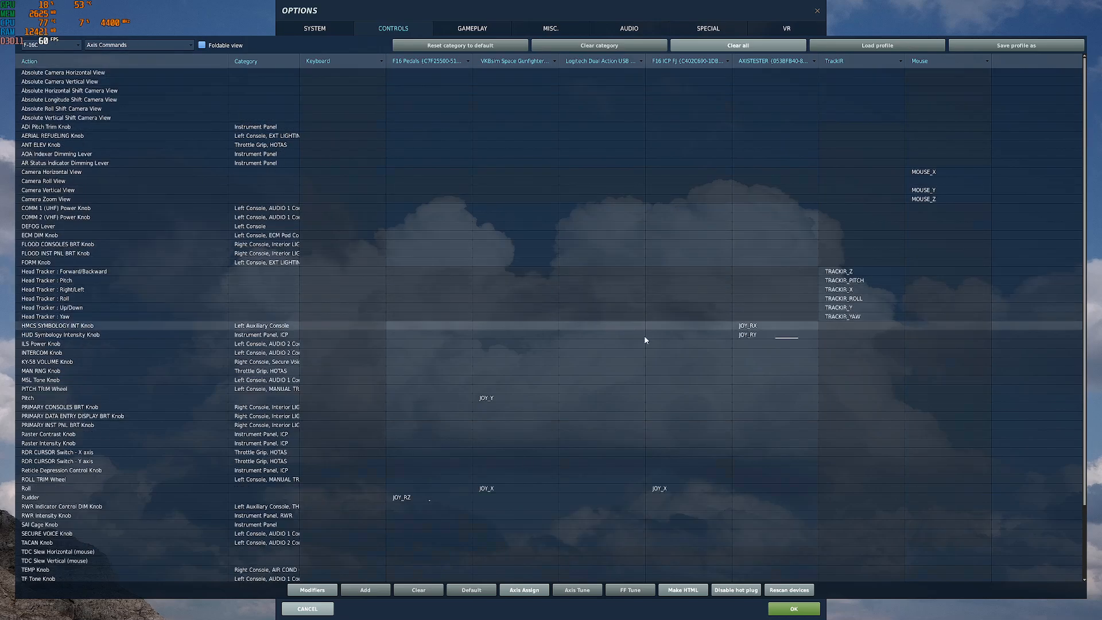
- Select AXISTESTER's JOY_RY HUD symbology binding and watch its live movement bar
left_click(757, 339)
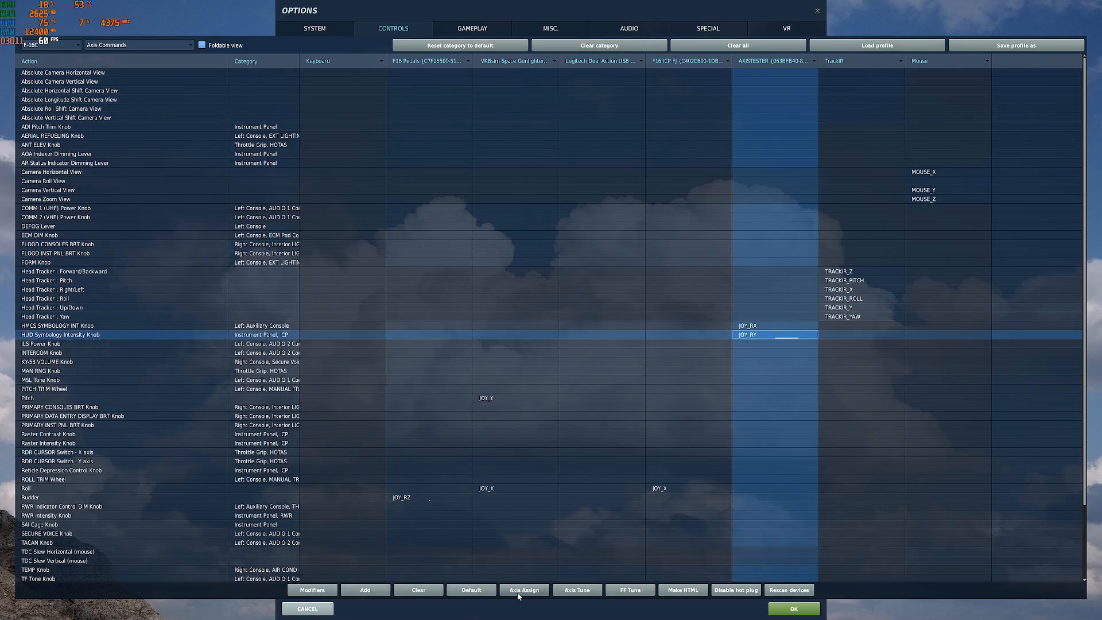
left_click(576, 590)
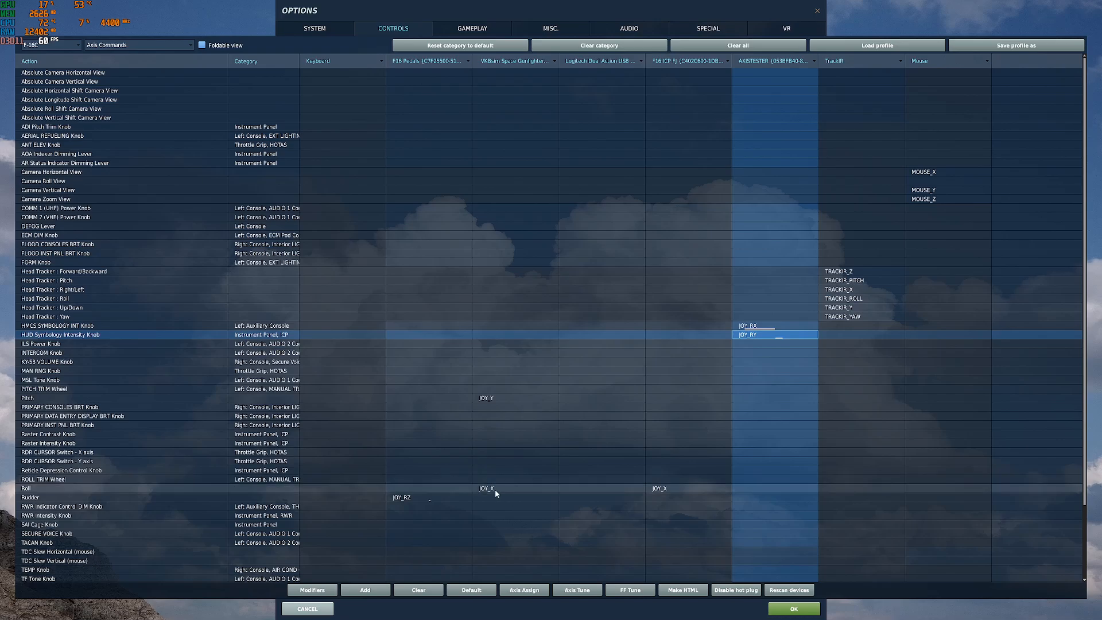
mouse_move(427, 504)
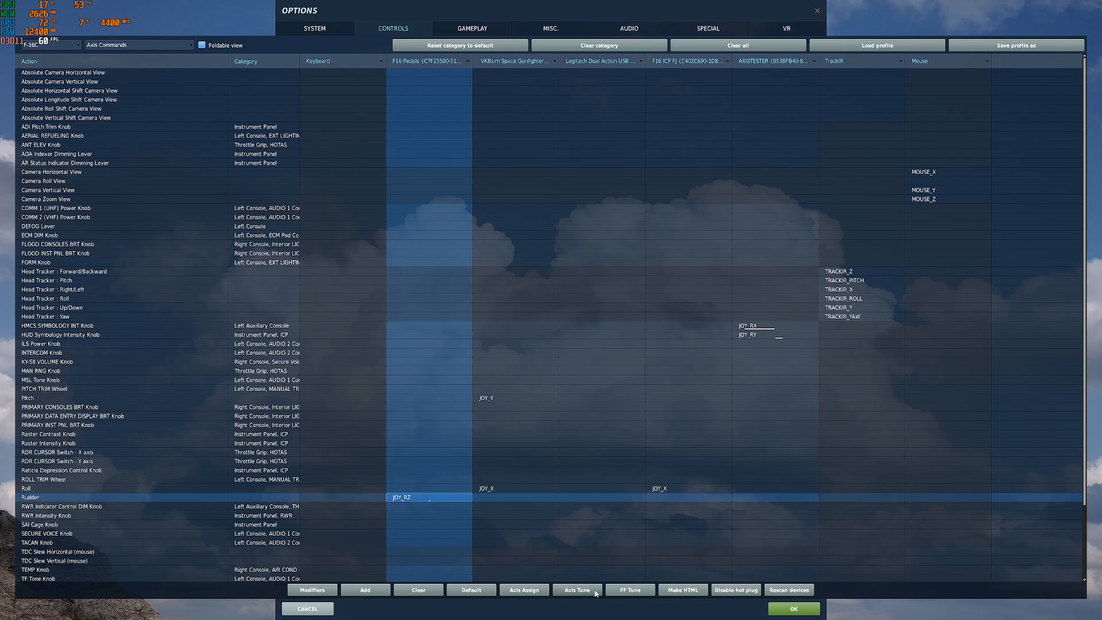
- Inspect the left wheel brake's tune curve and cancel without changes
left_click(577, 590)
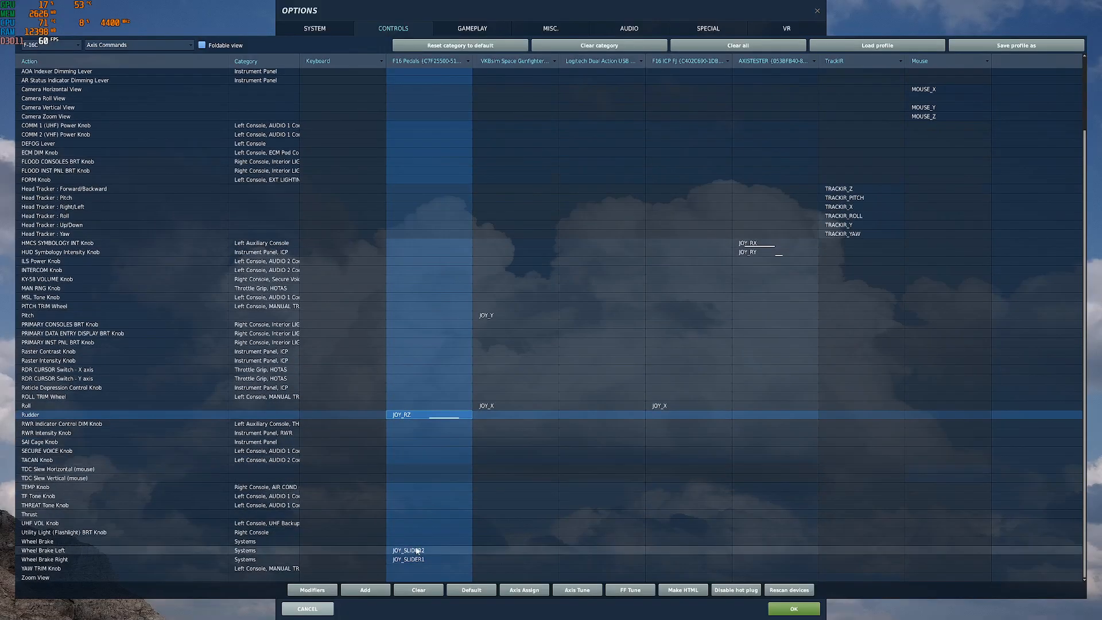
left_click(576, 589)
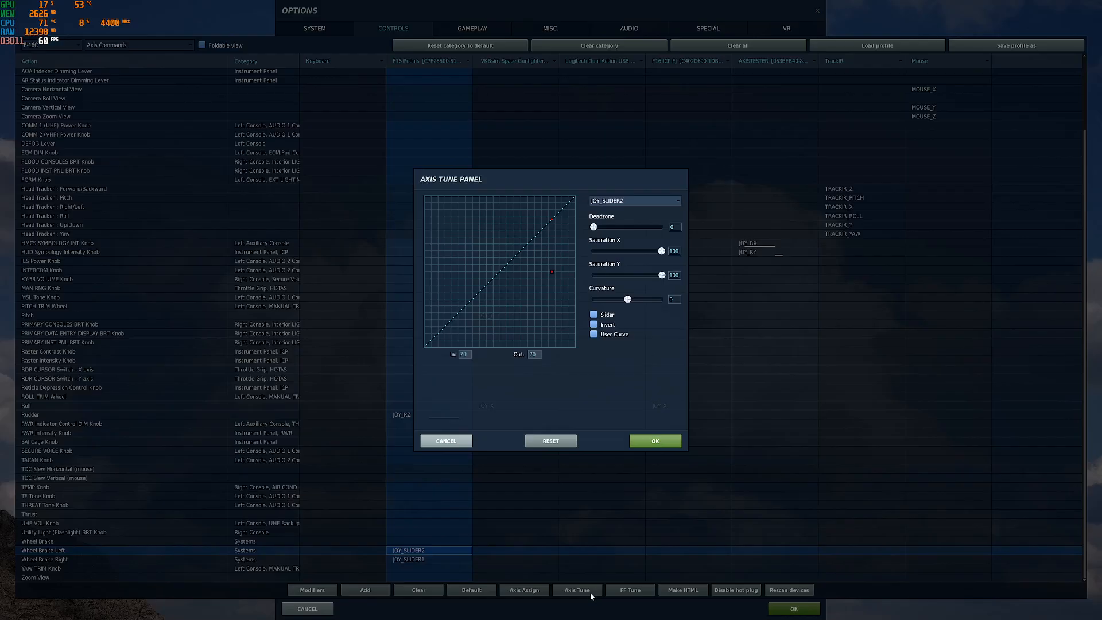
mouse_move(585, 581)
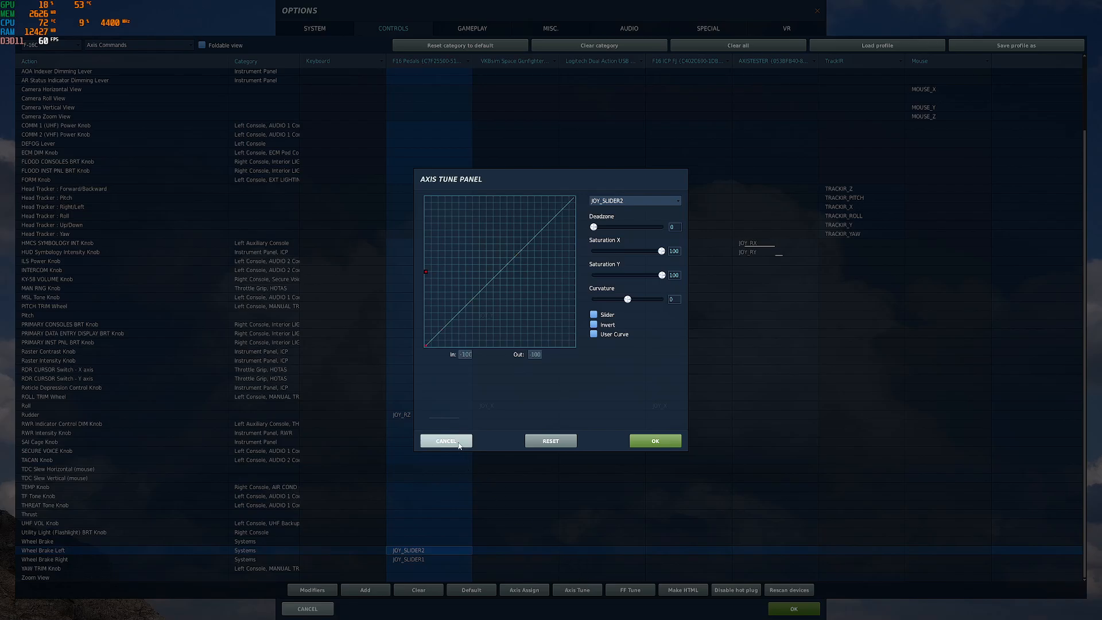
left_click(445, 441)
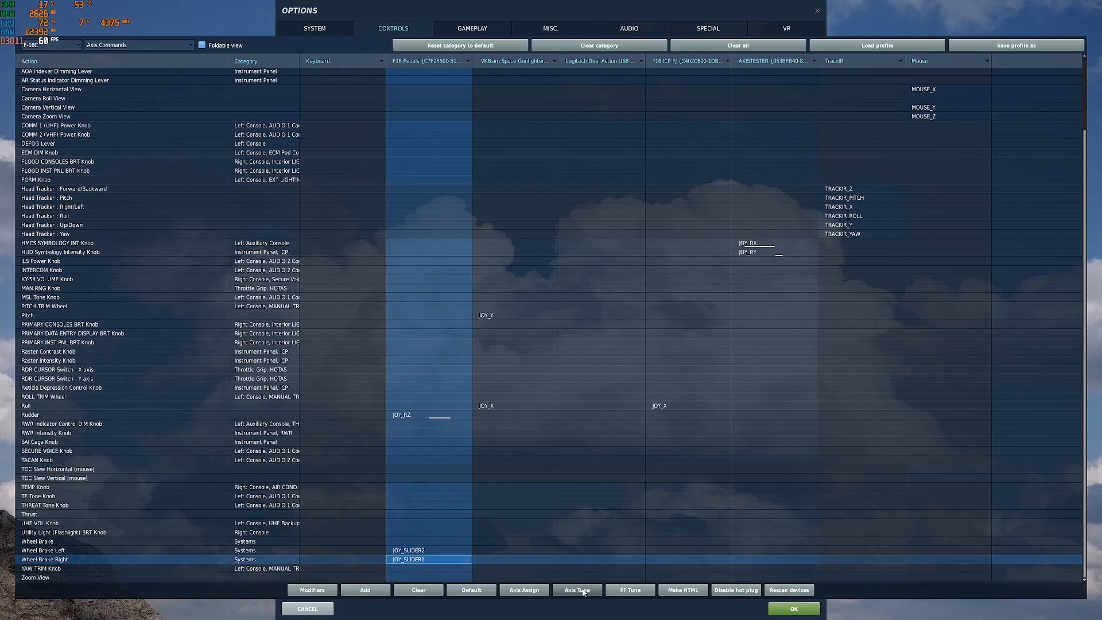
- Inspect the right wheel brake's tune curve and cancel without changes
left_click(576, 590)
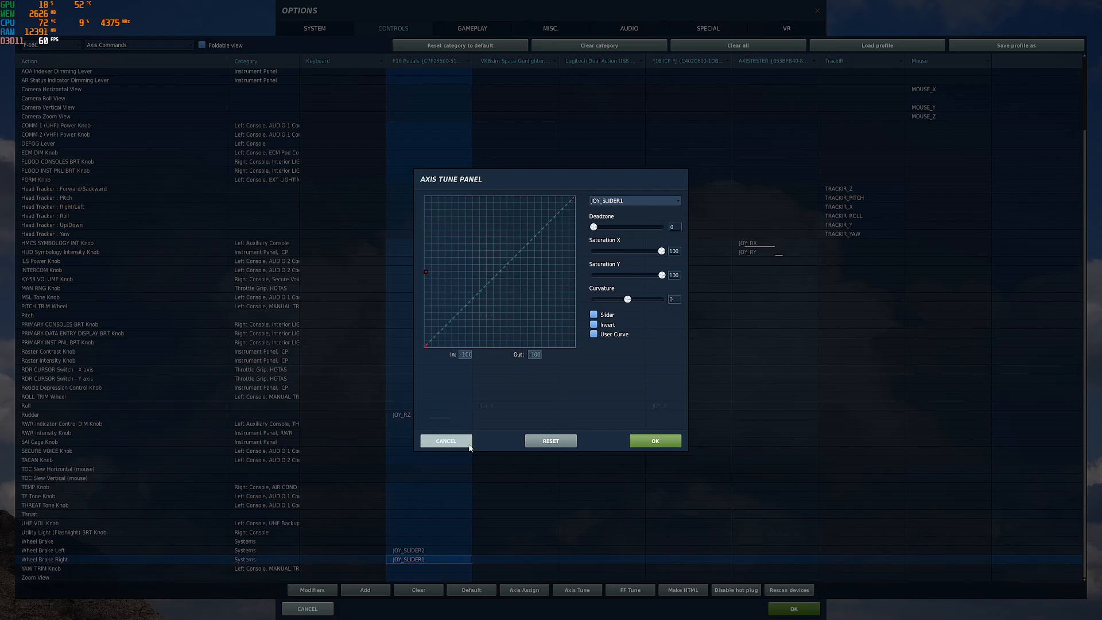
left_click(445, 441)
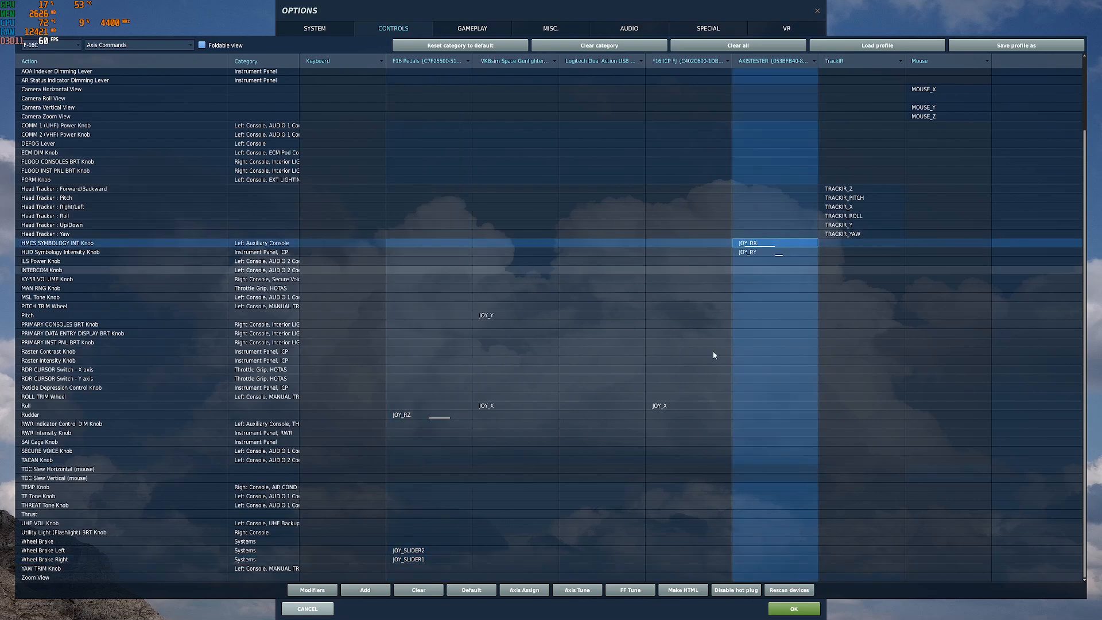
- Check the JOY_RX and JOY_RY tune curves while turning the encoders, cancelling each
left_click(576, 589)
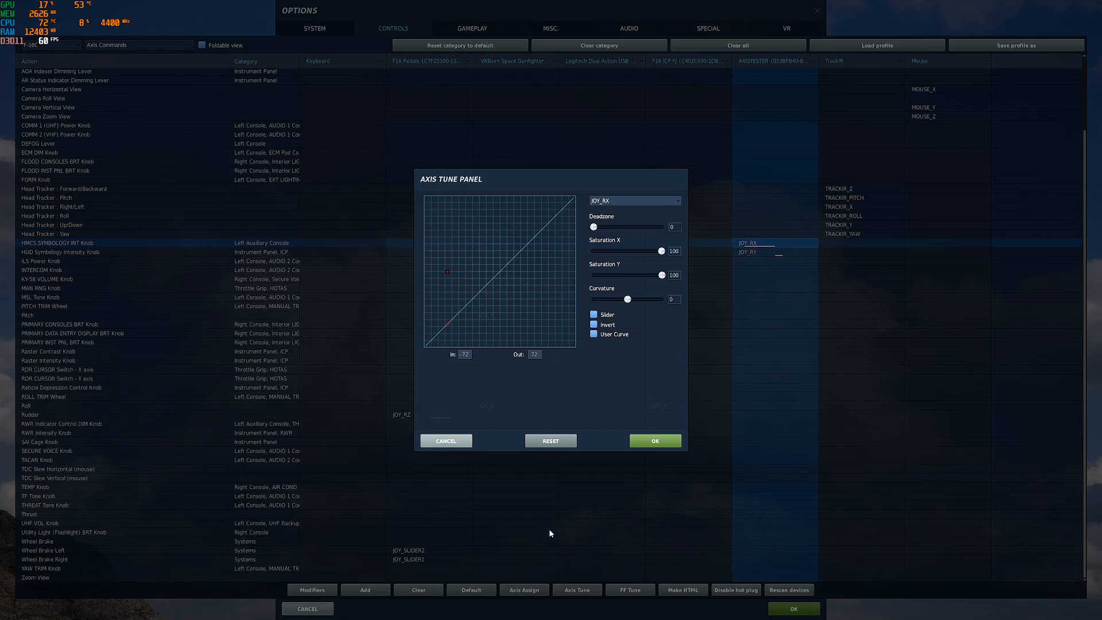
mouse_move(549, 527)
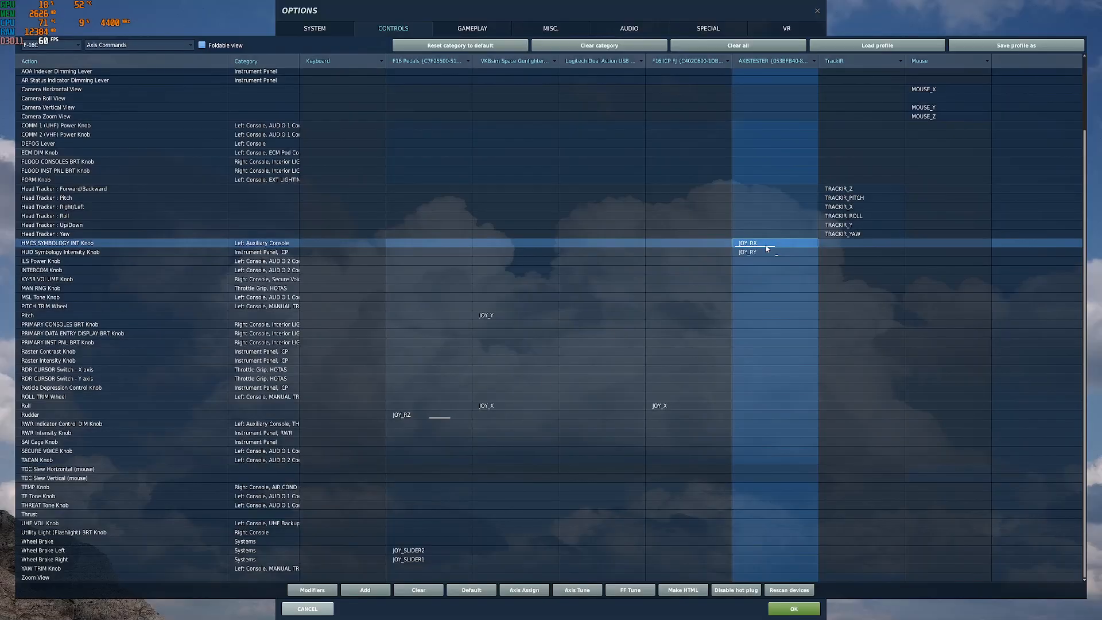
left_click(576, 590)
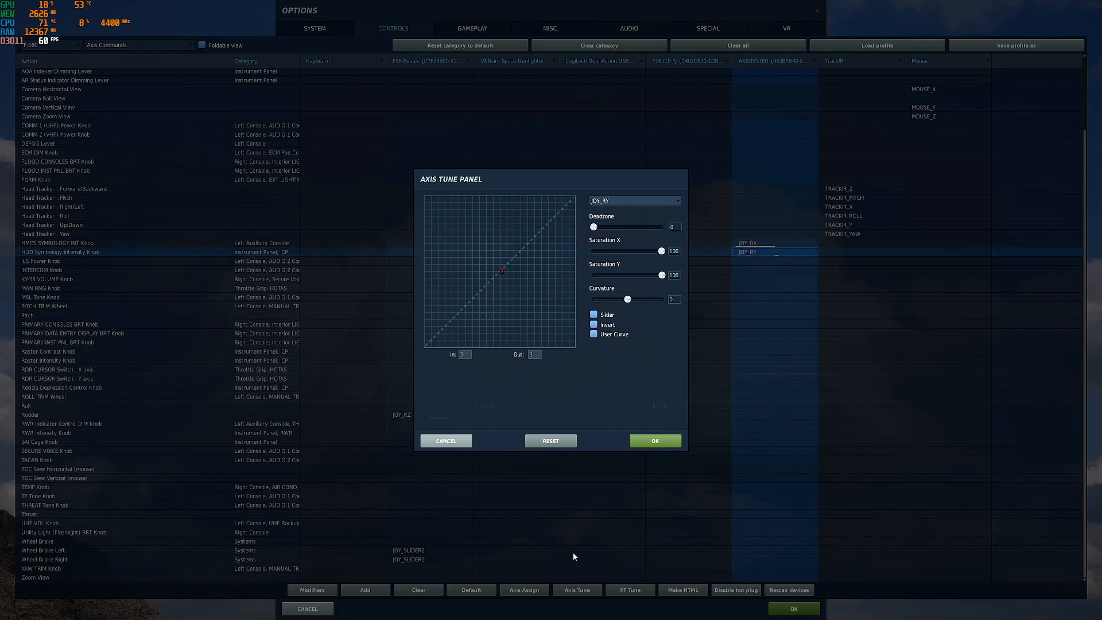
mouse_move(446, 442)
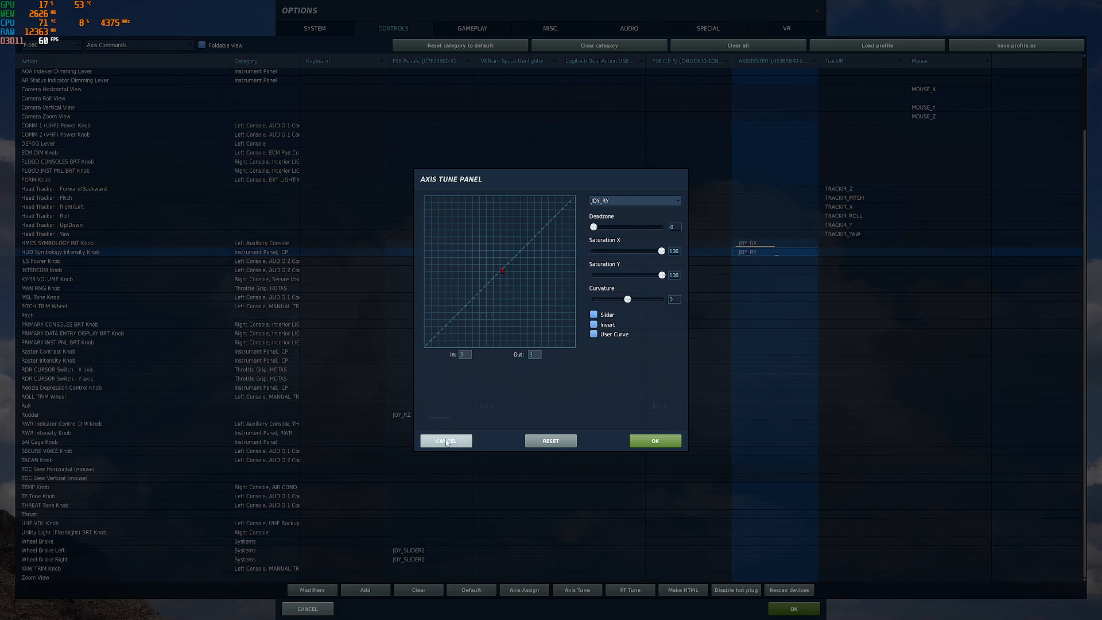
left_click(445, 440)
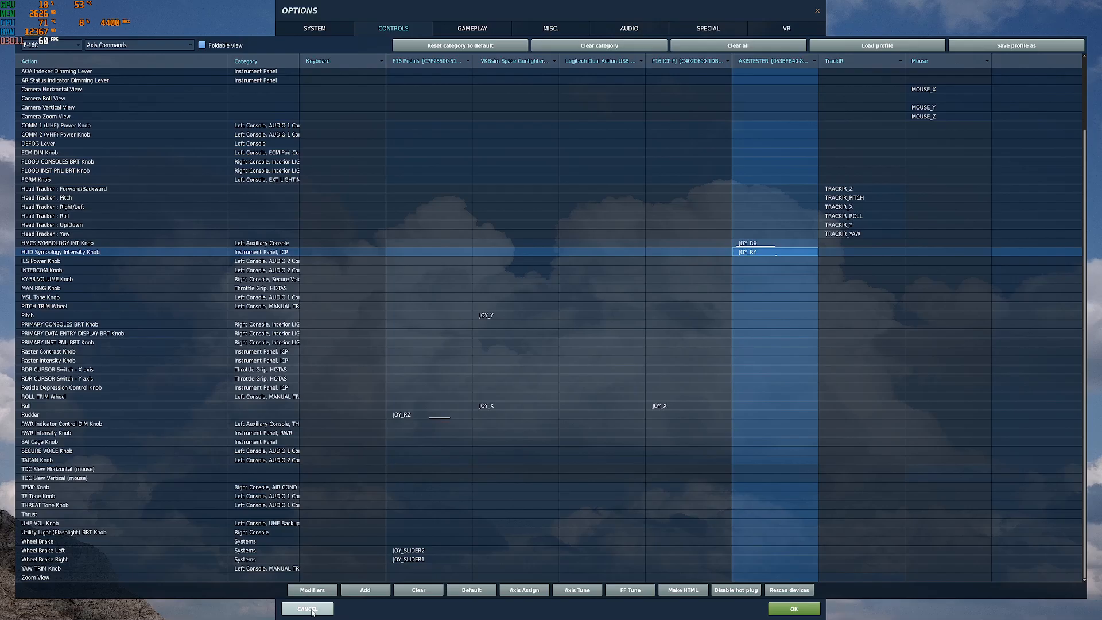
- Cancel the Options window, returning to the DCS main menu
left_click(310, 608)
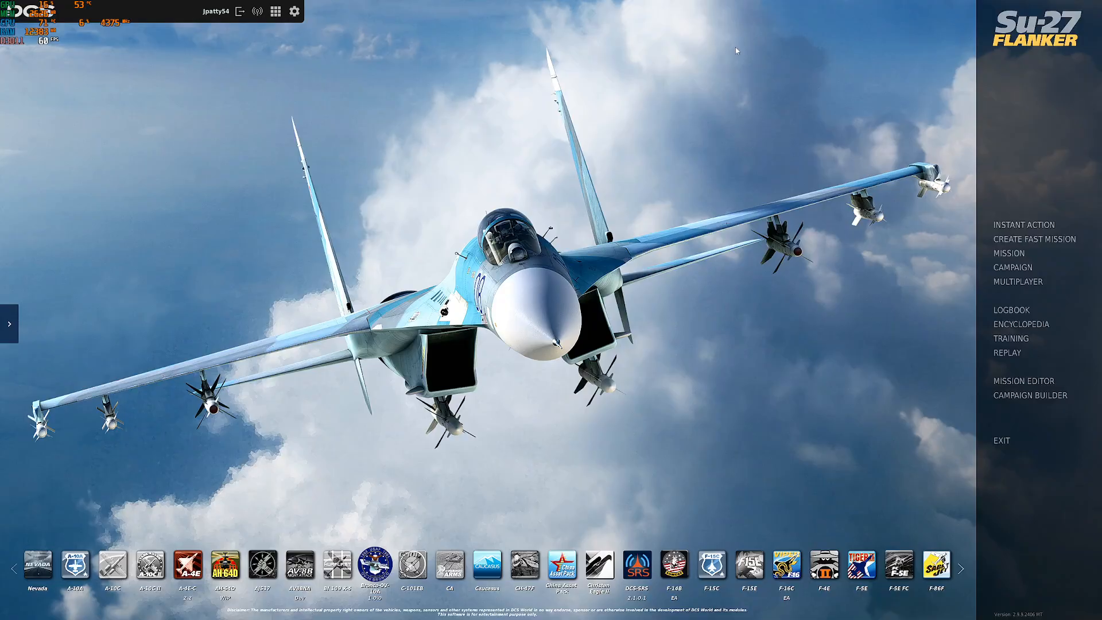